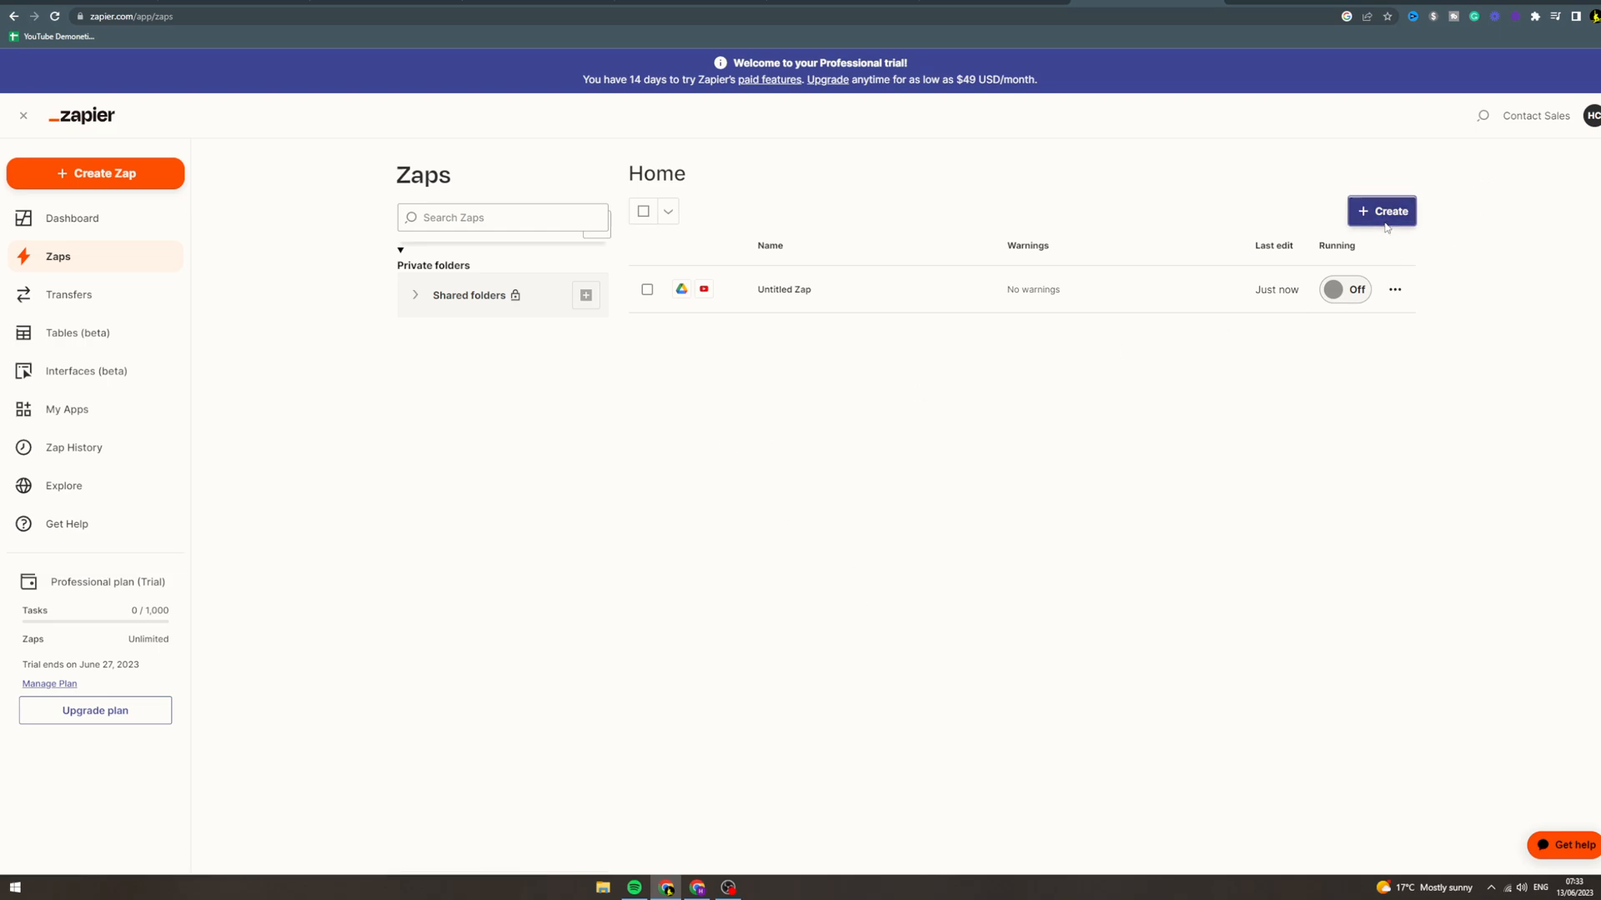
Start a new Zap and choose Google Drive as the trigger app.
left_click(1381, 211)
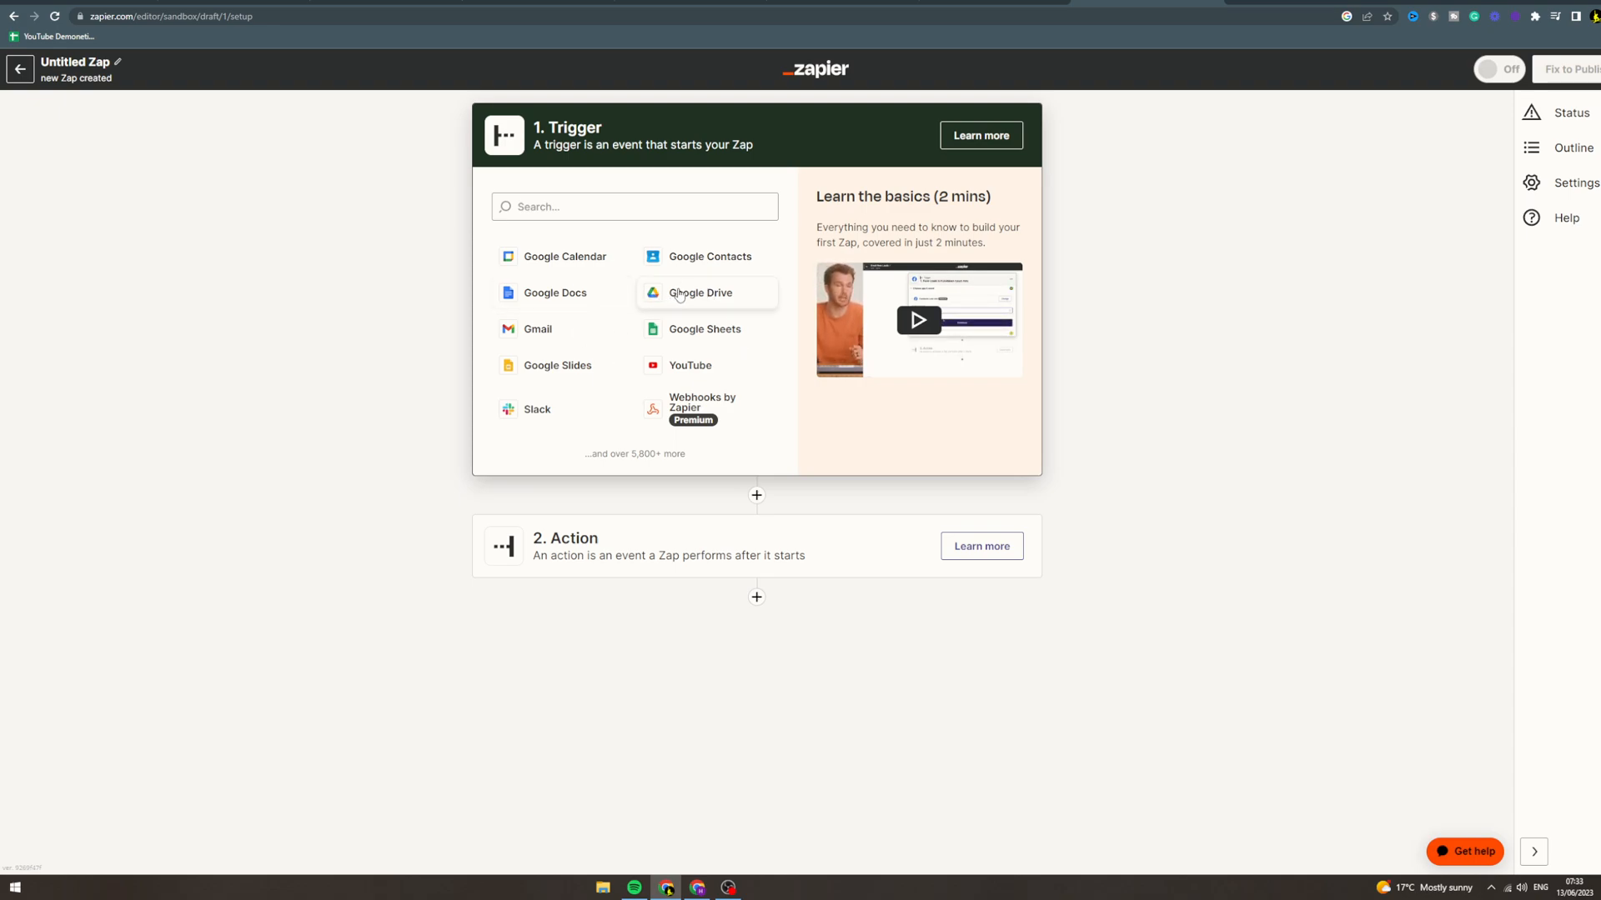
left_click(700, 292)
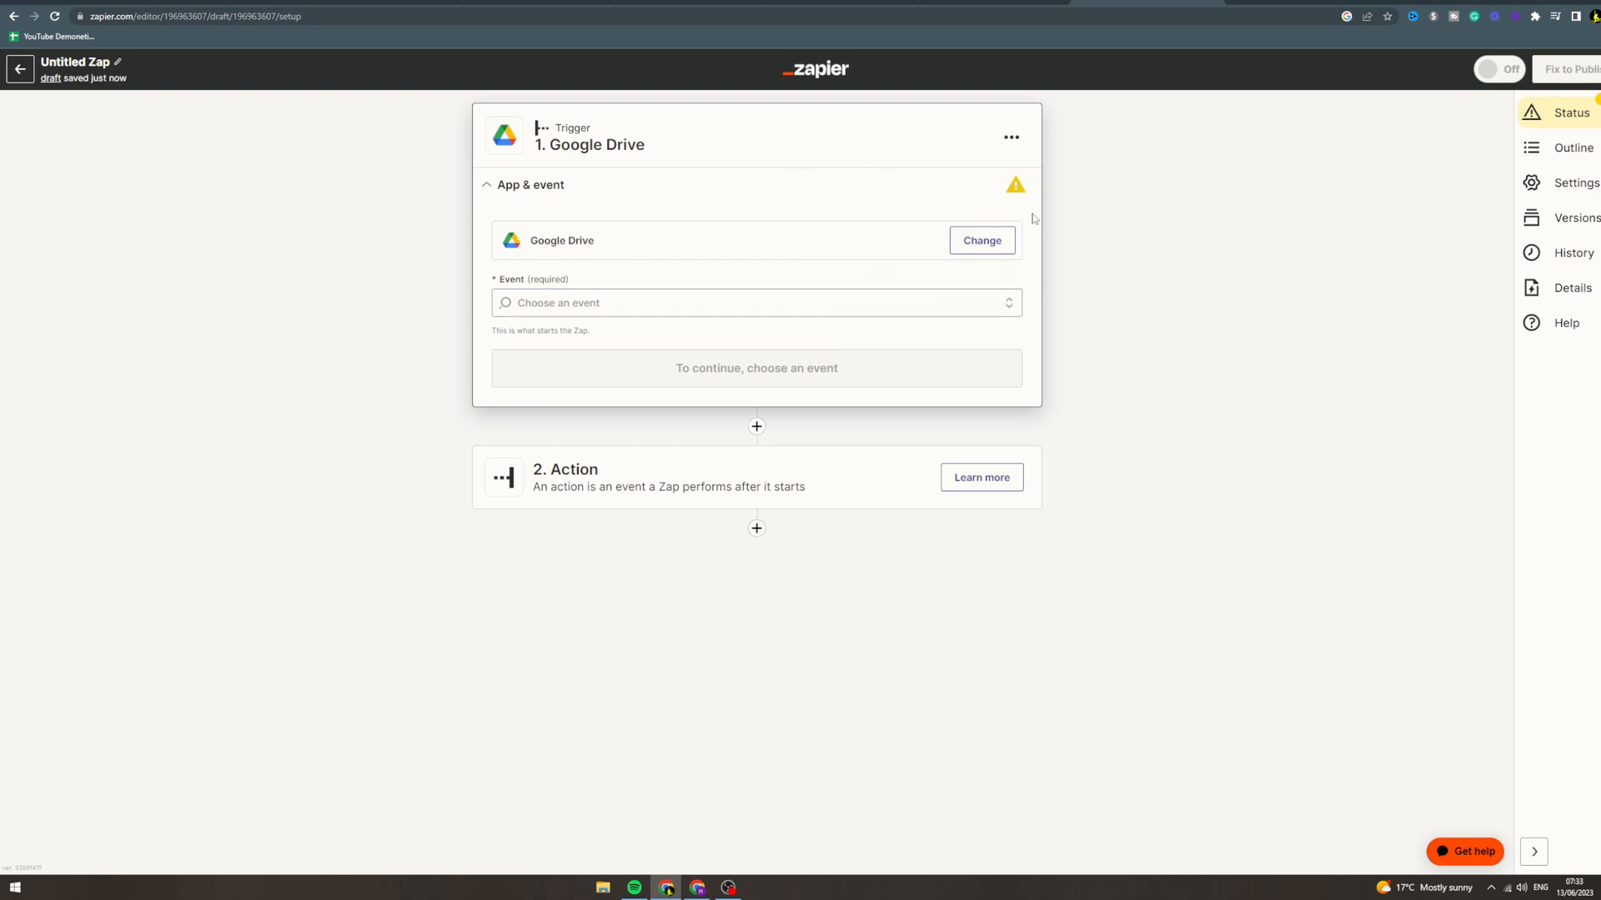
Open the Google Drive trigger event list (New File, New Folder, Updated File).
left_click(756, 301)
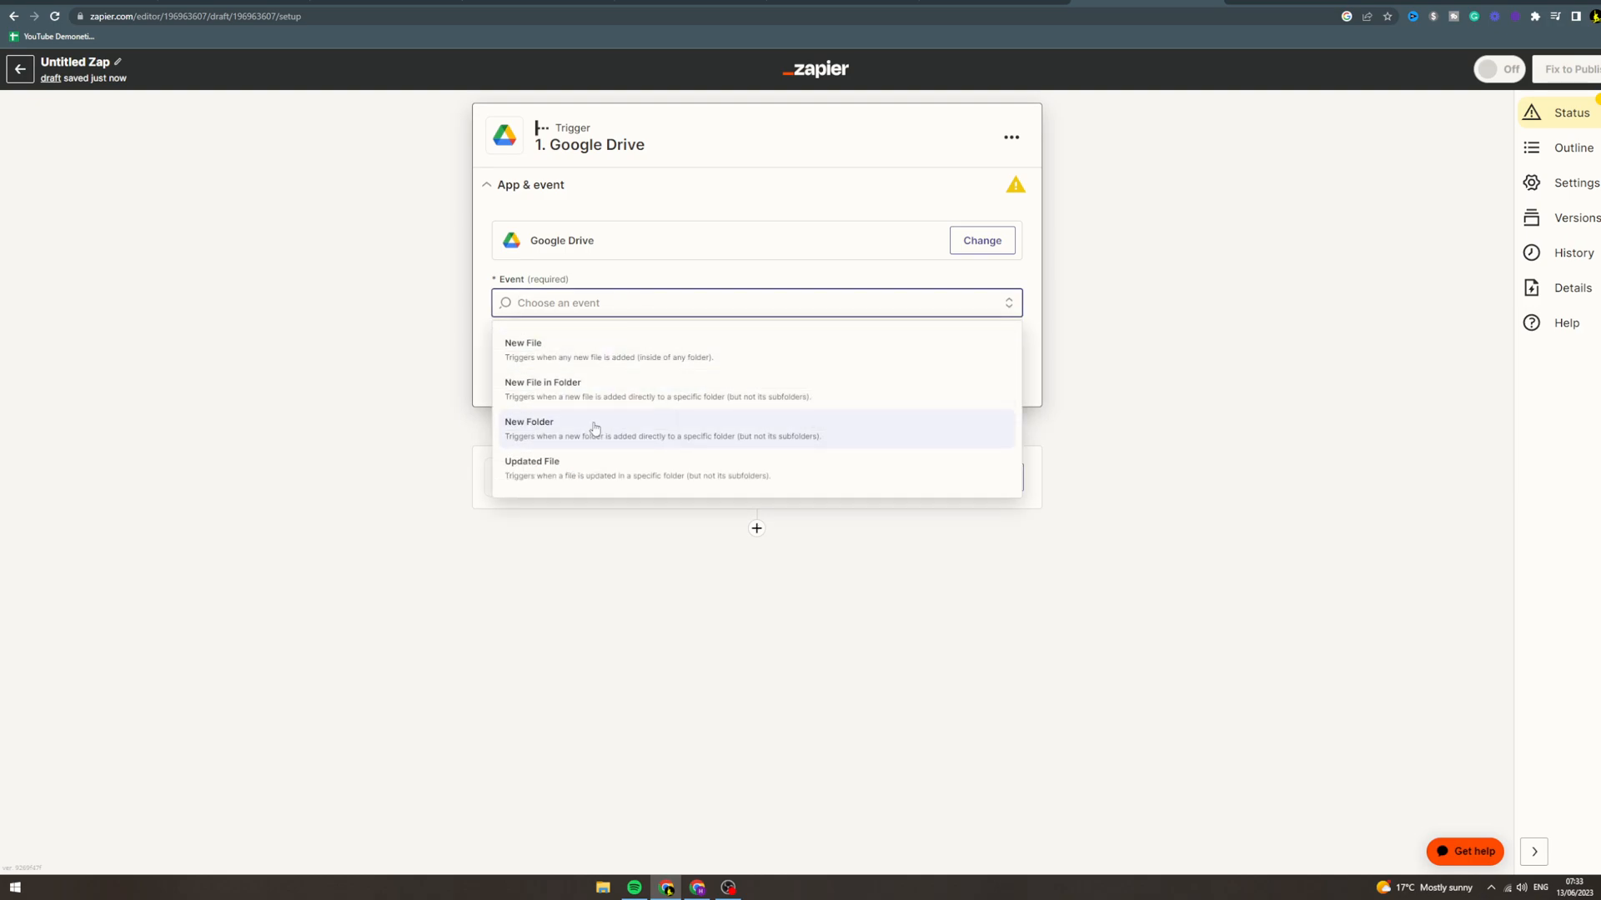
mouse_move(637, 392)
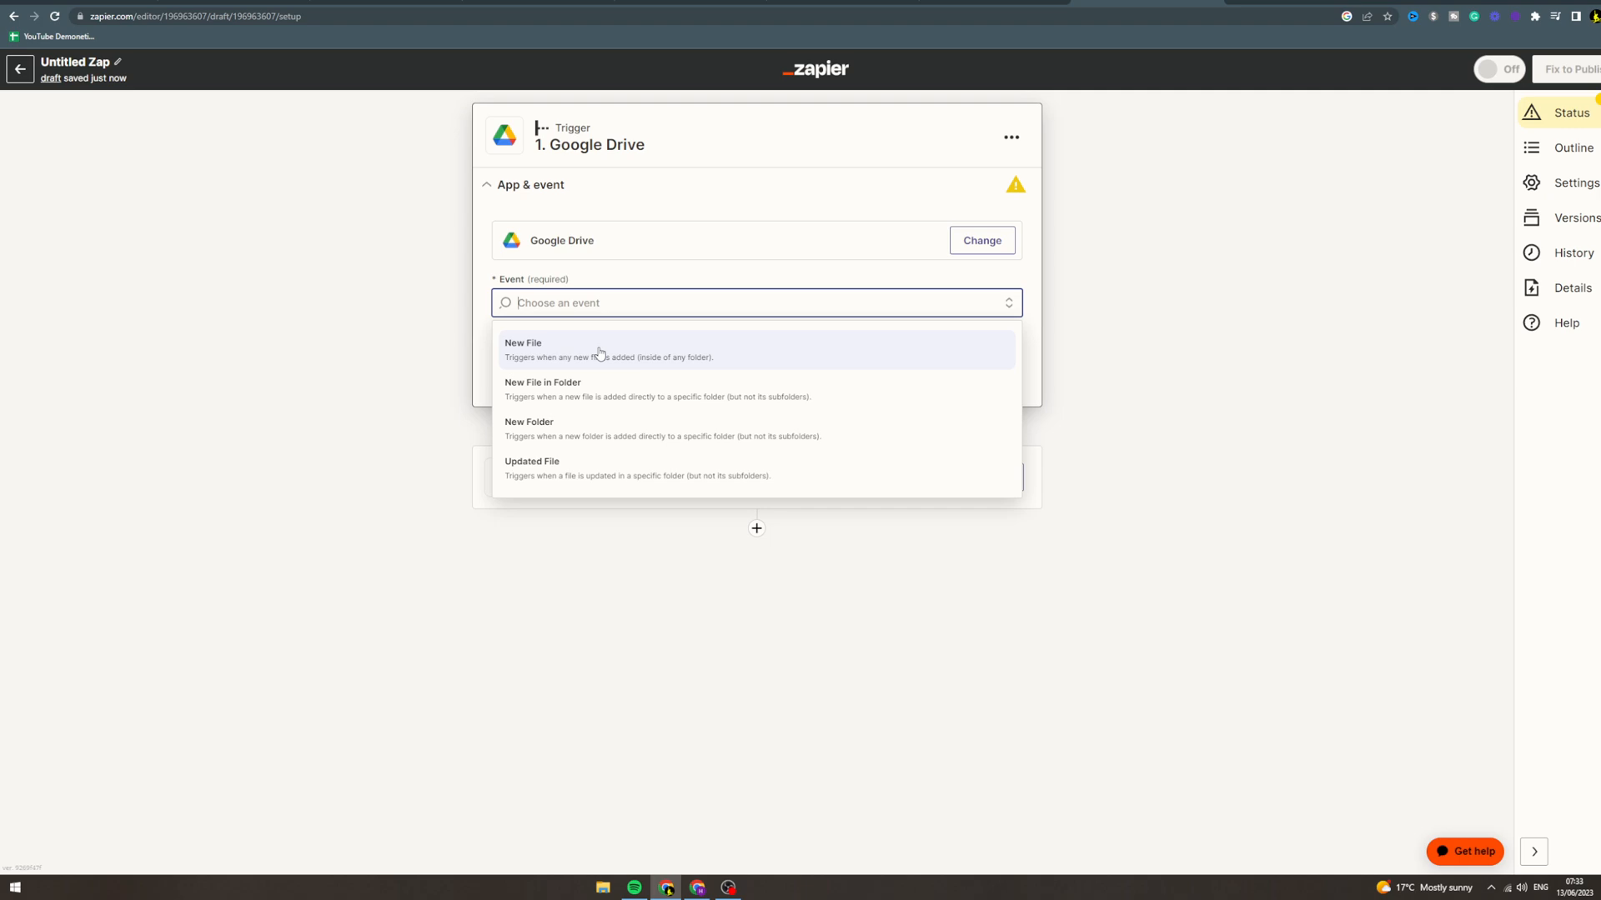
mouse_move(617, 423)
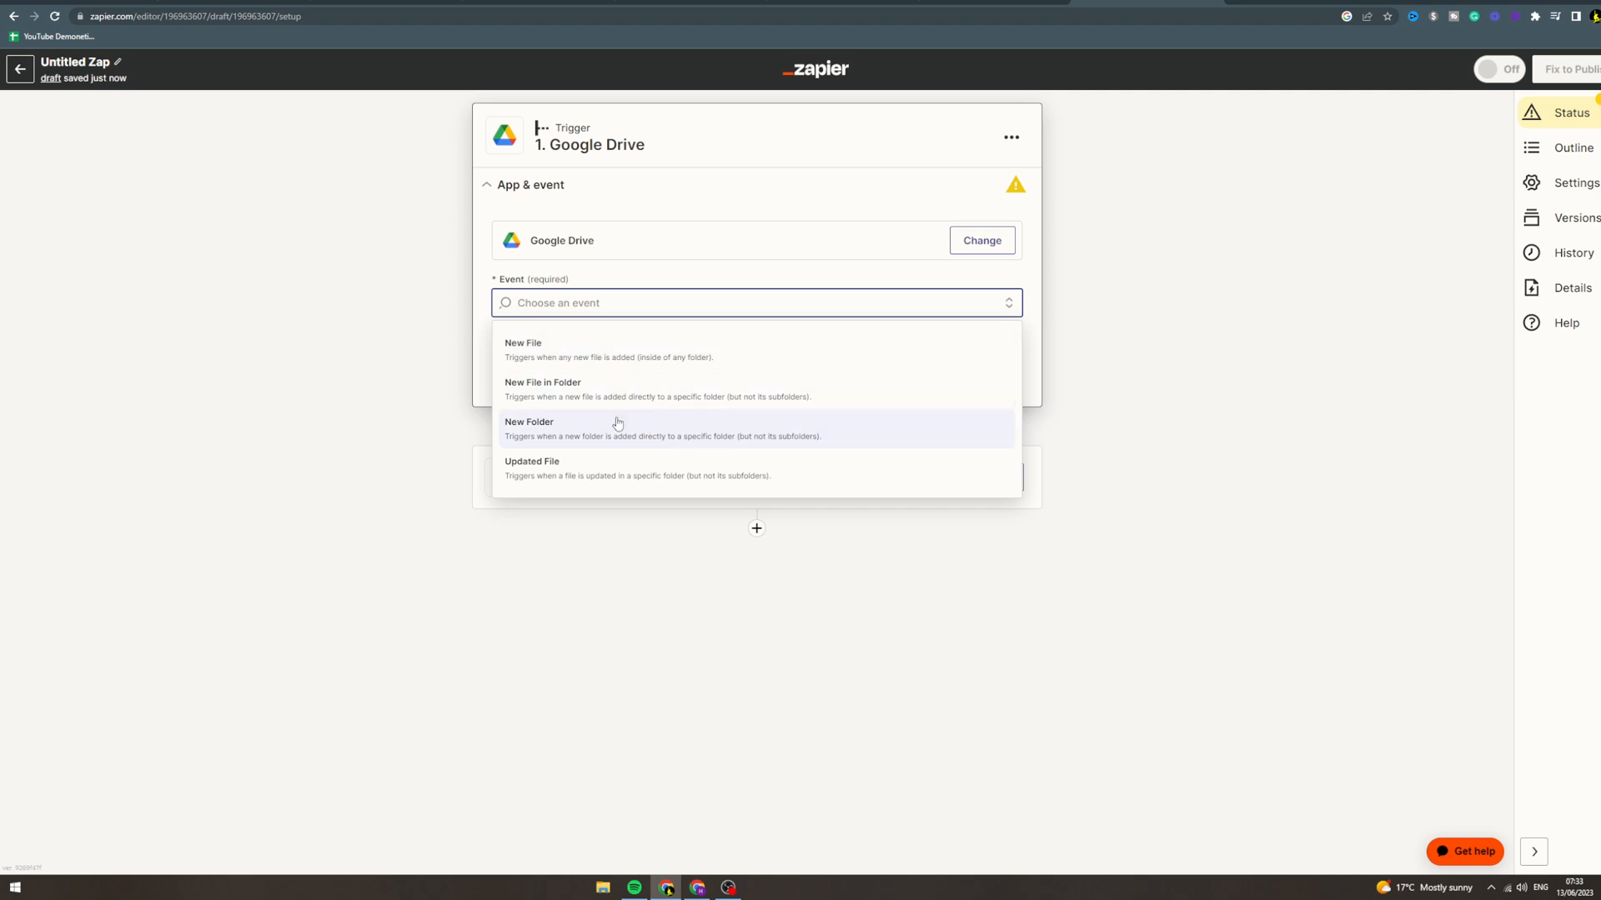
mouse_move(618, 428)
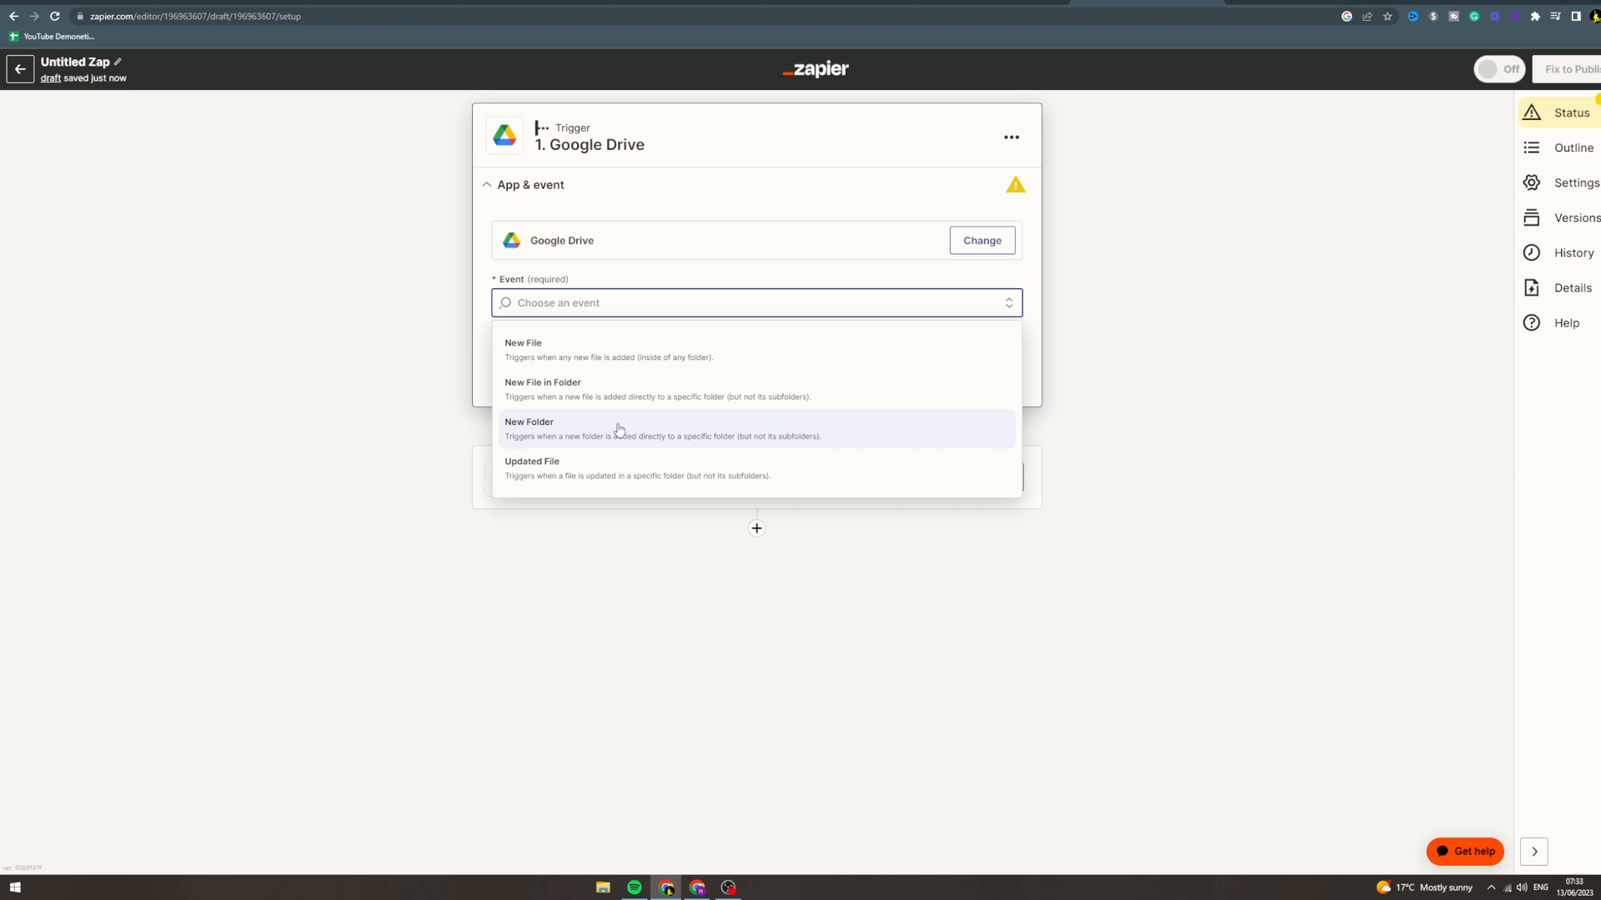
mouse_move(614, 419)
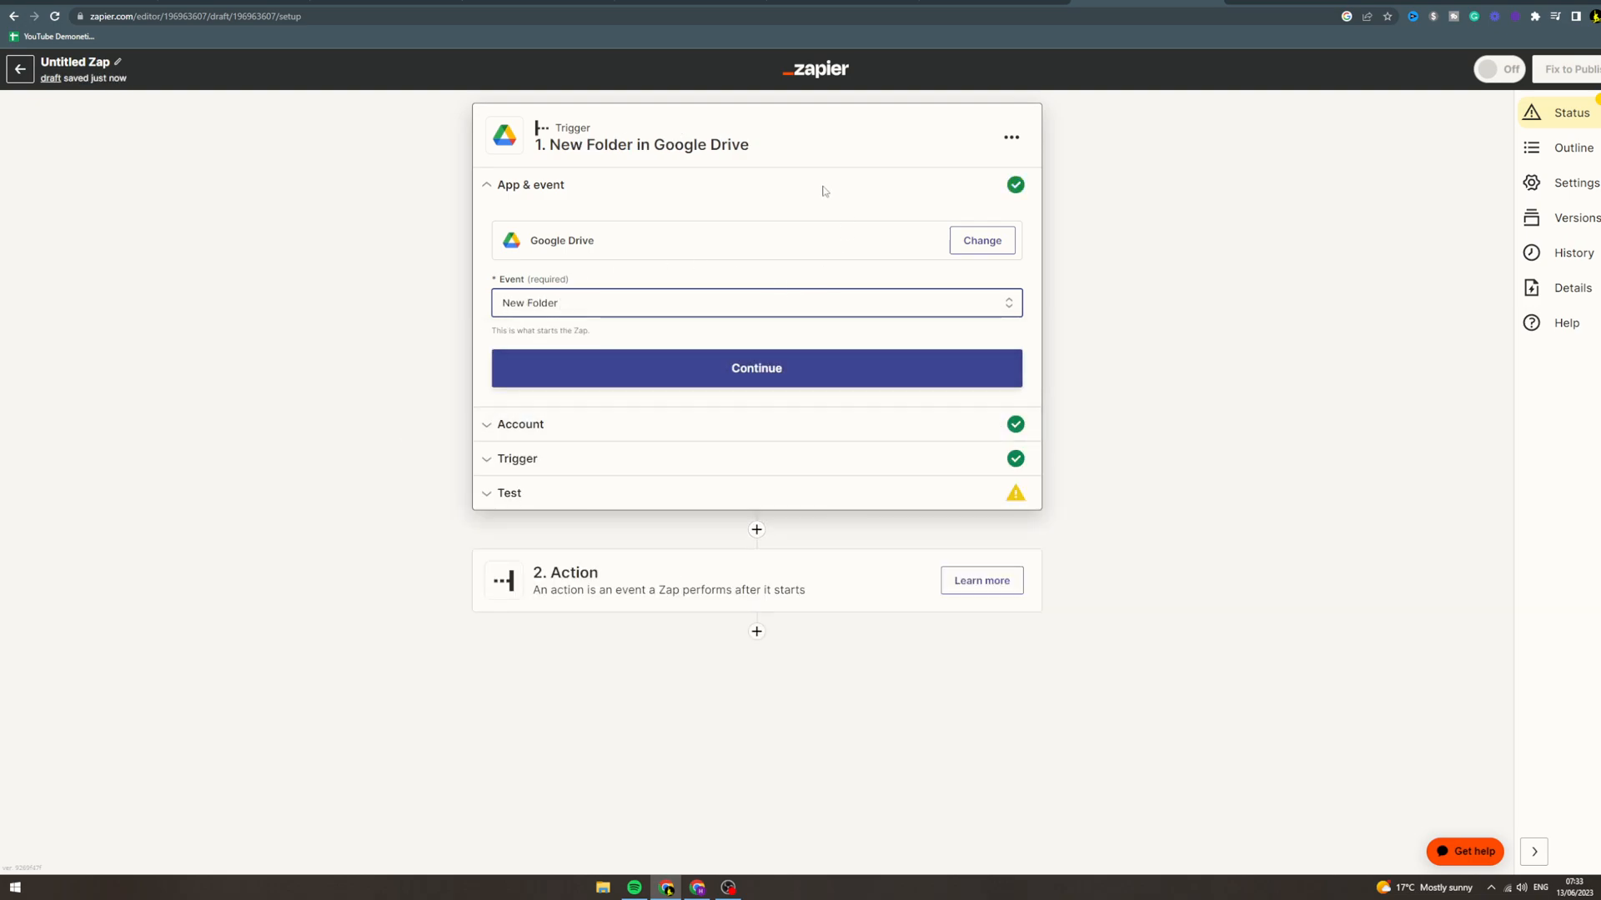
Confirm New Folder, keep the connected Drive account, and watch the Search Channel folder.
left_click(756, 302)
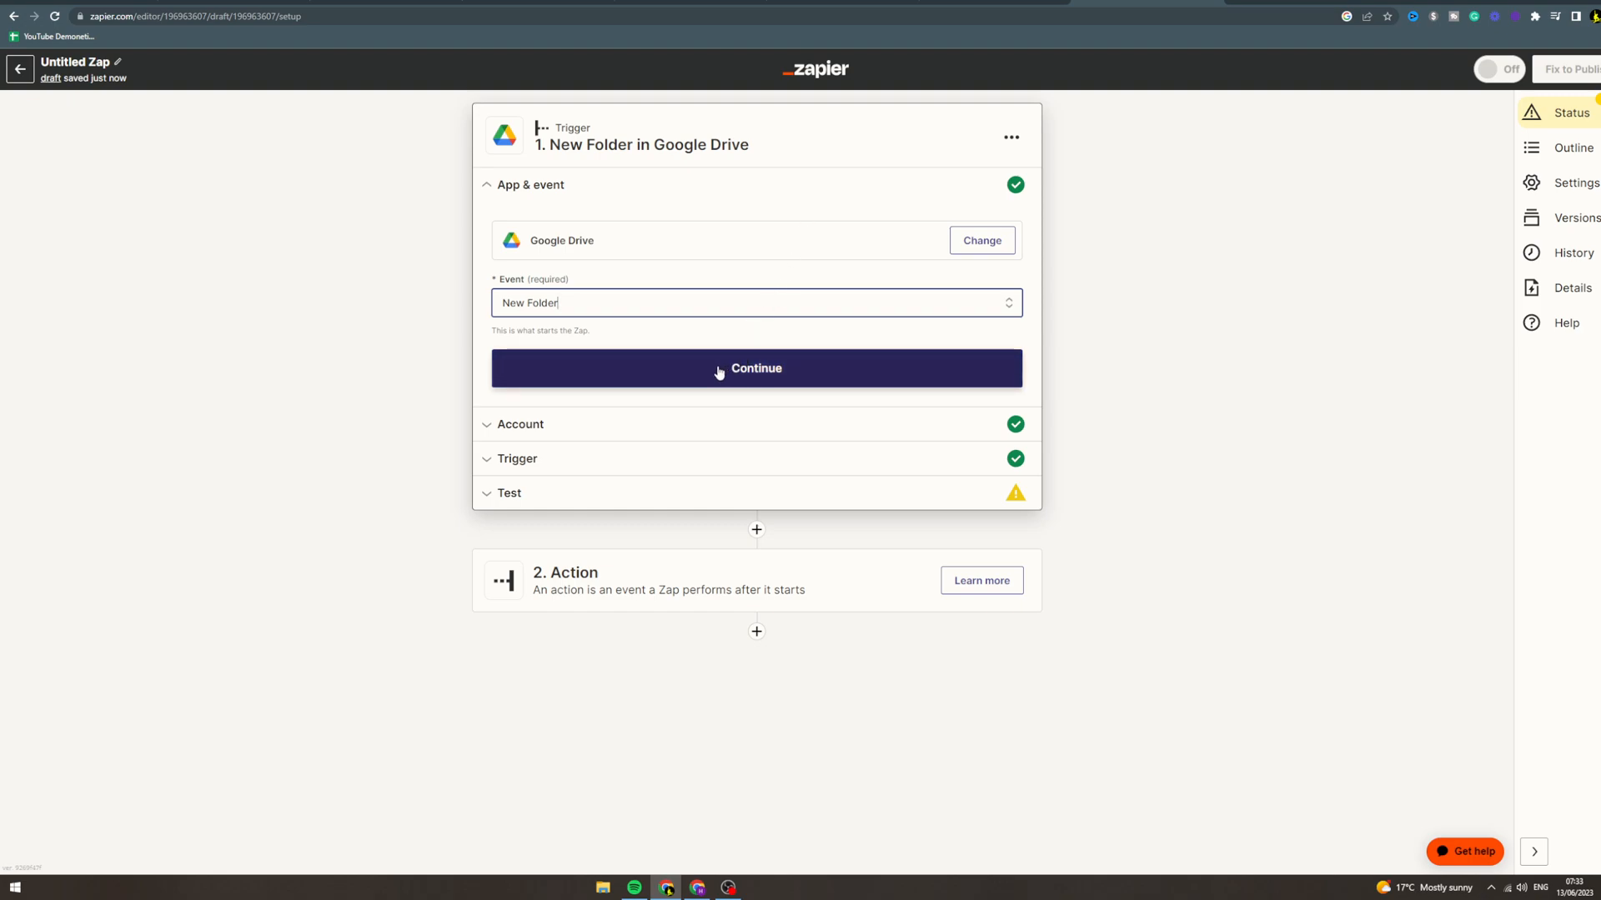
left_click(755, 368)
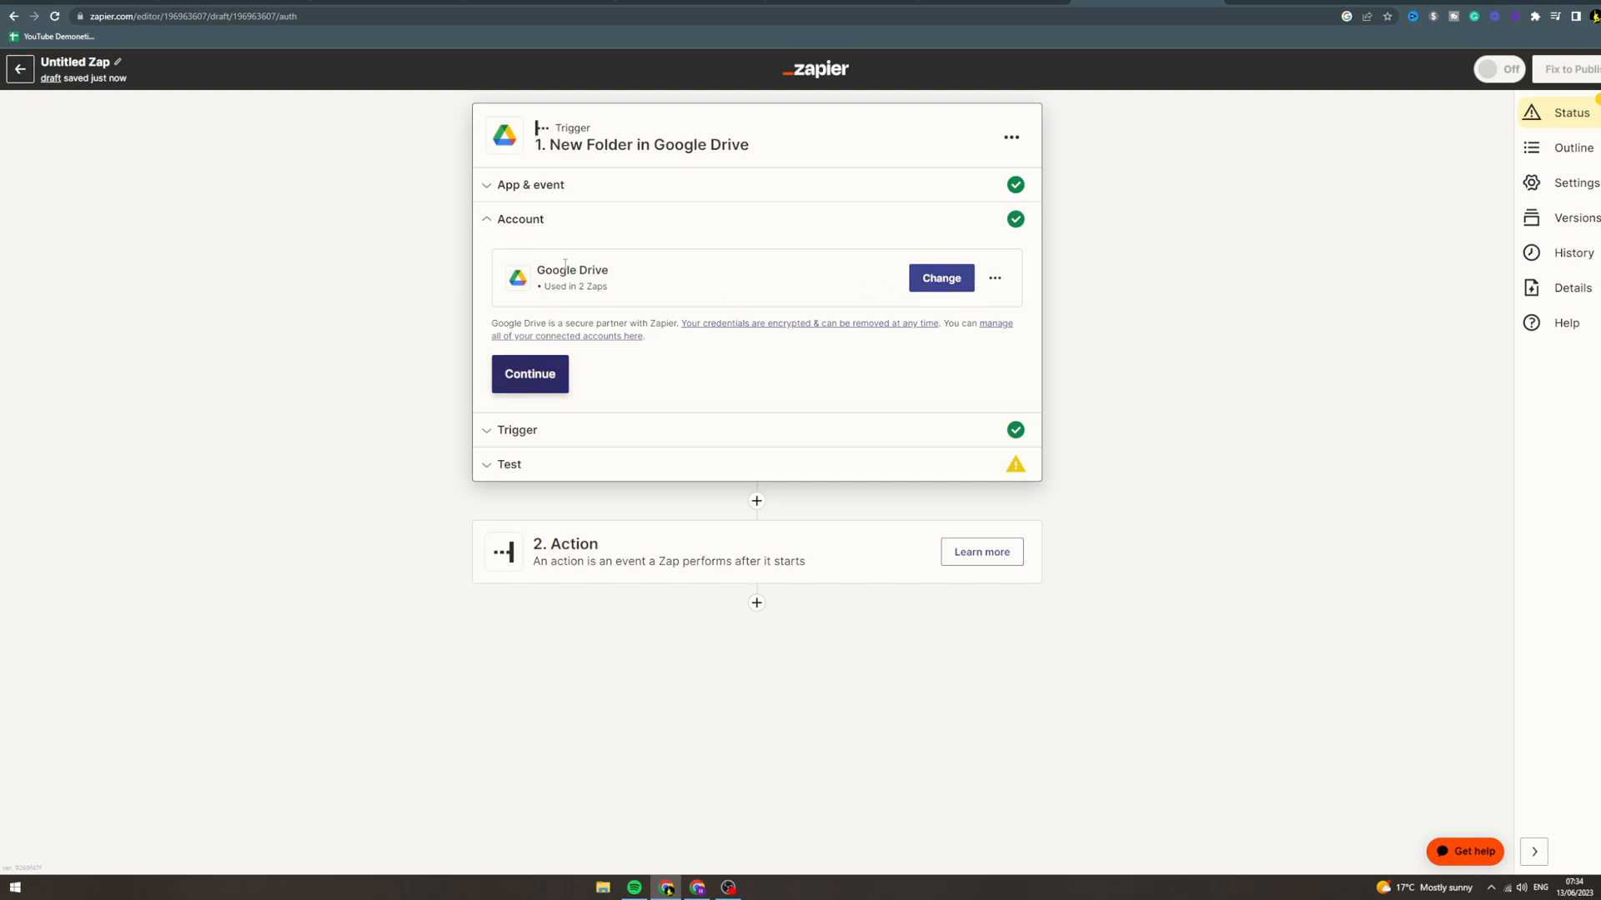
left_click(529, 374)
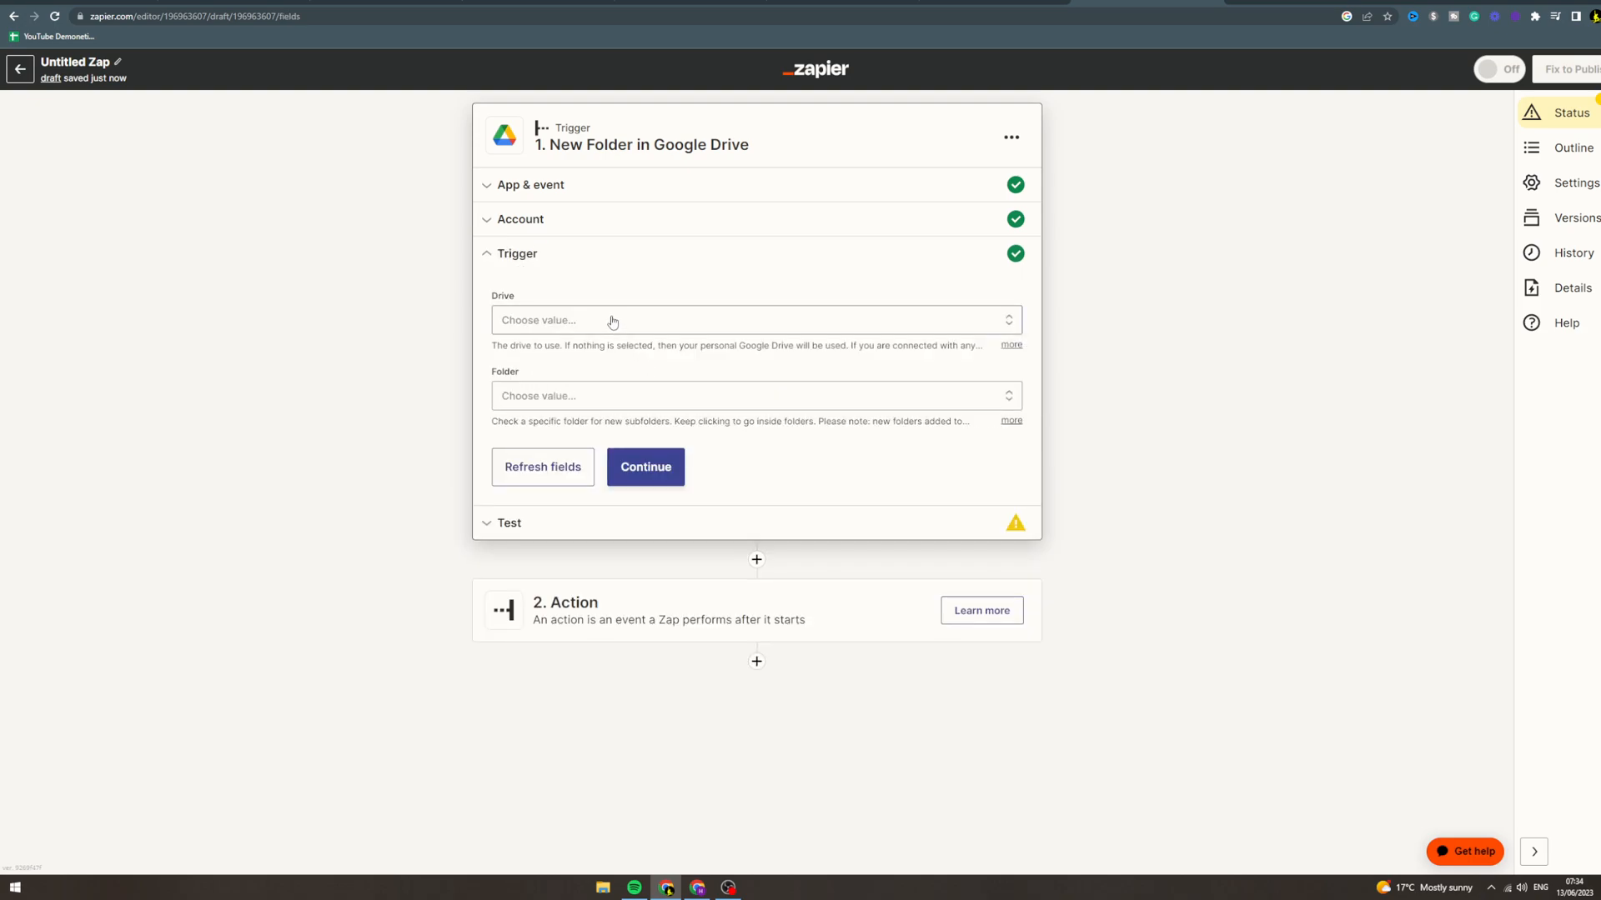
left_click(754, 319)
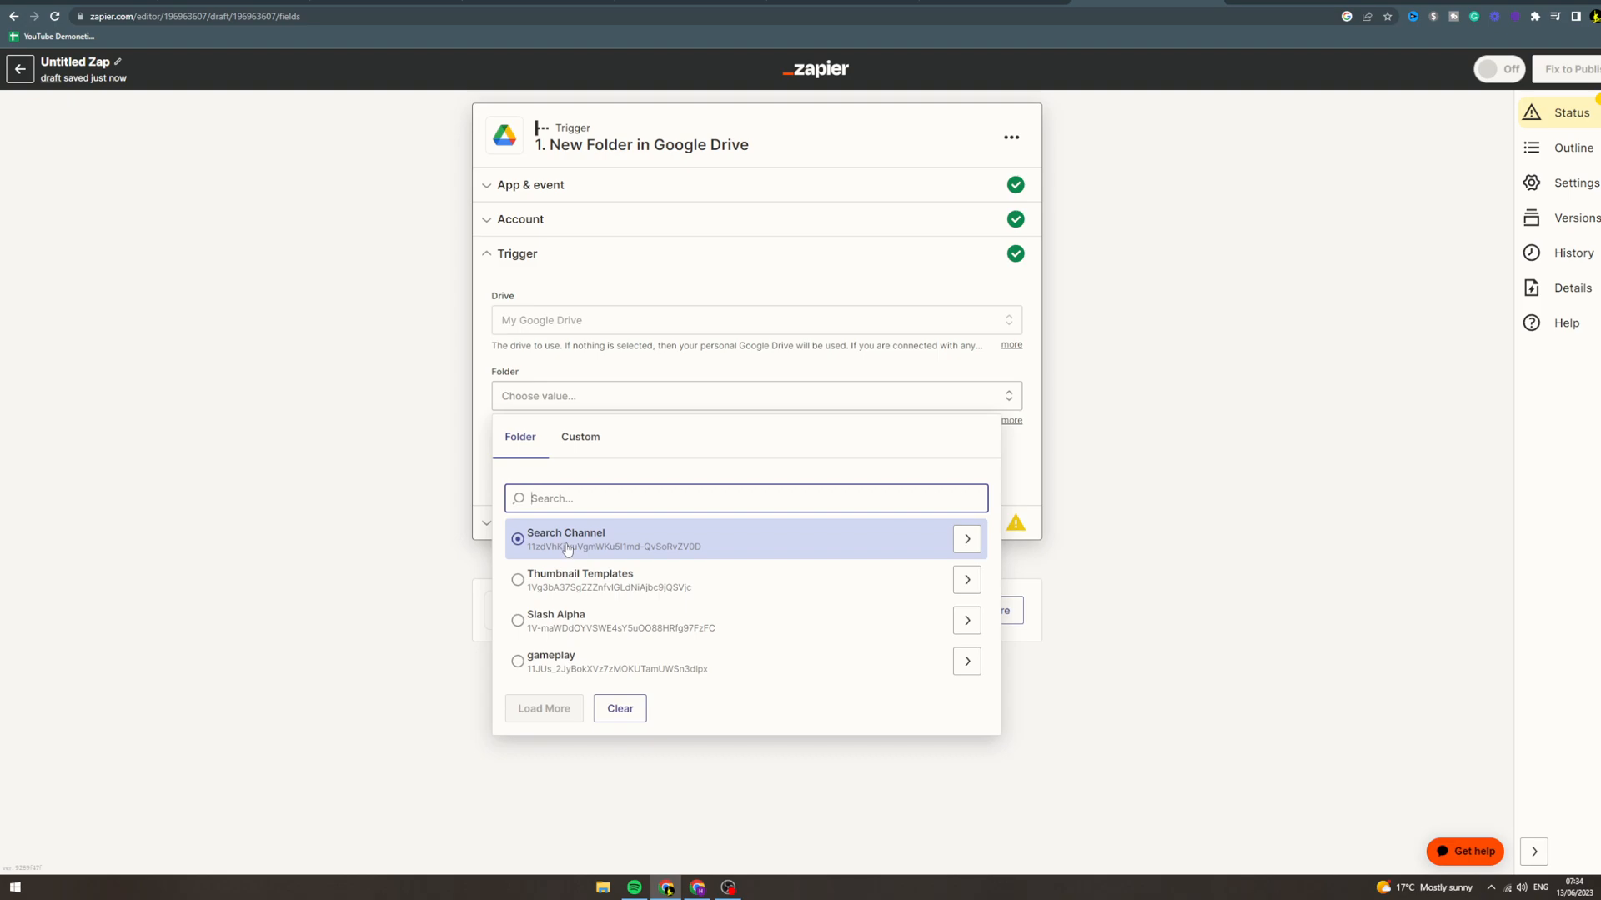
left_click(565, 538)
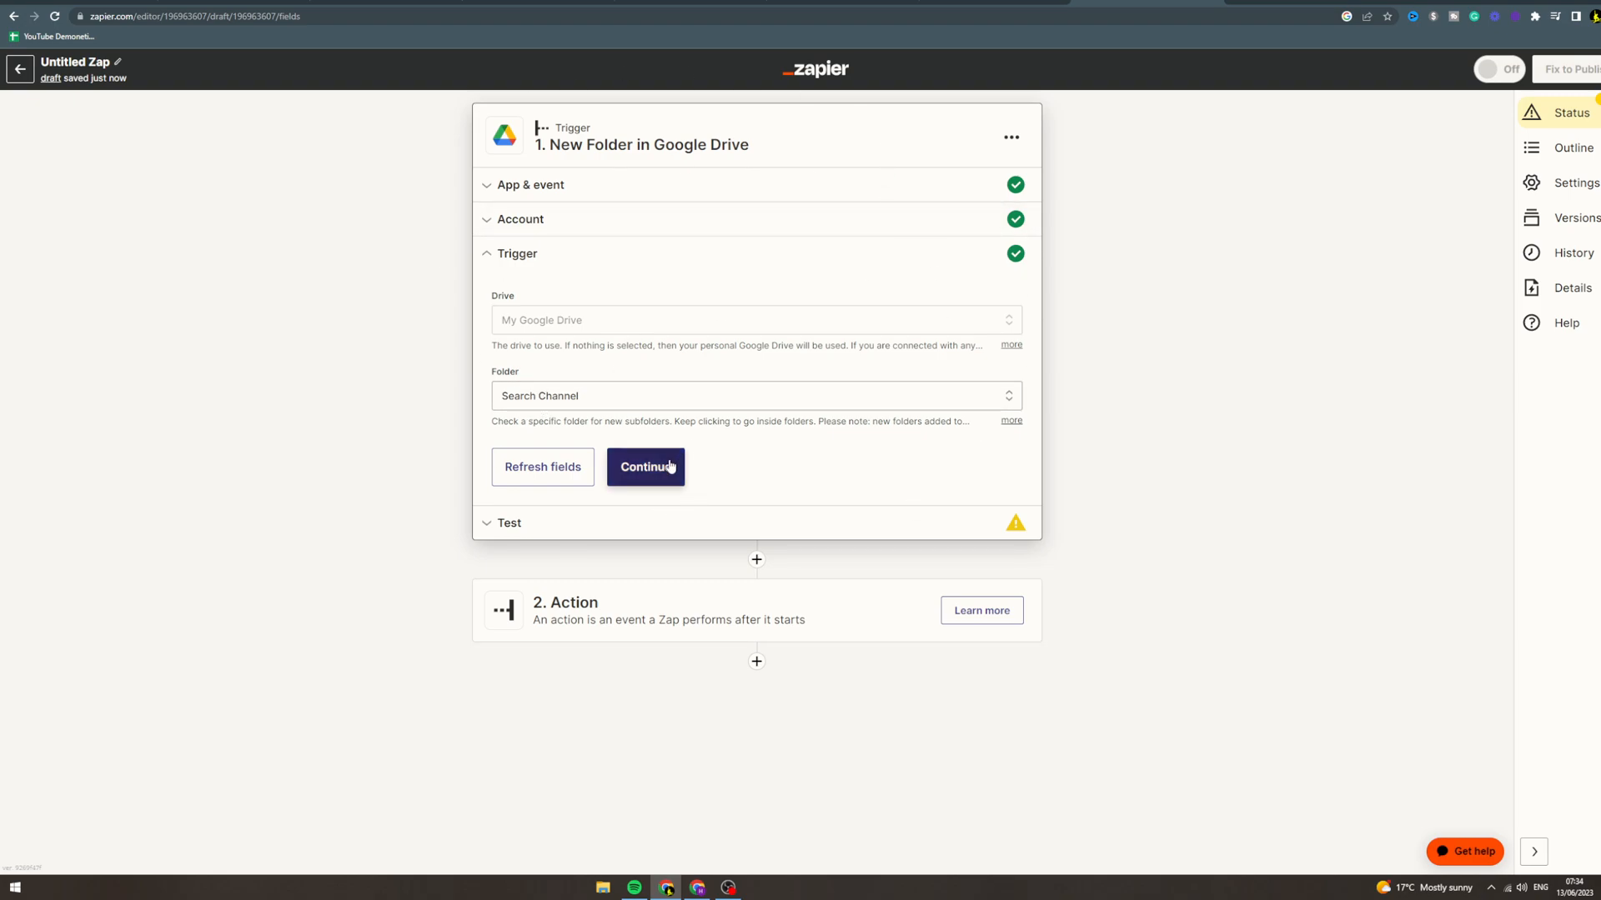
Test the trigger and review the sample data for New Folder C.
left_click(645, 466)
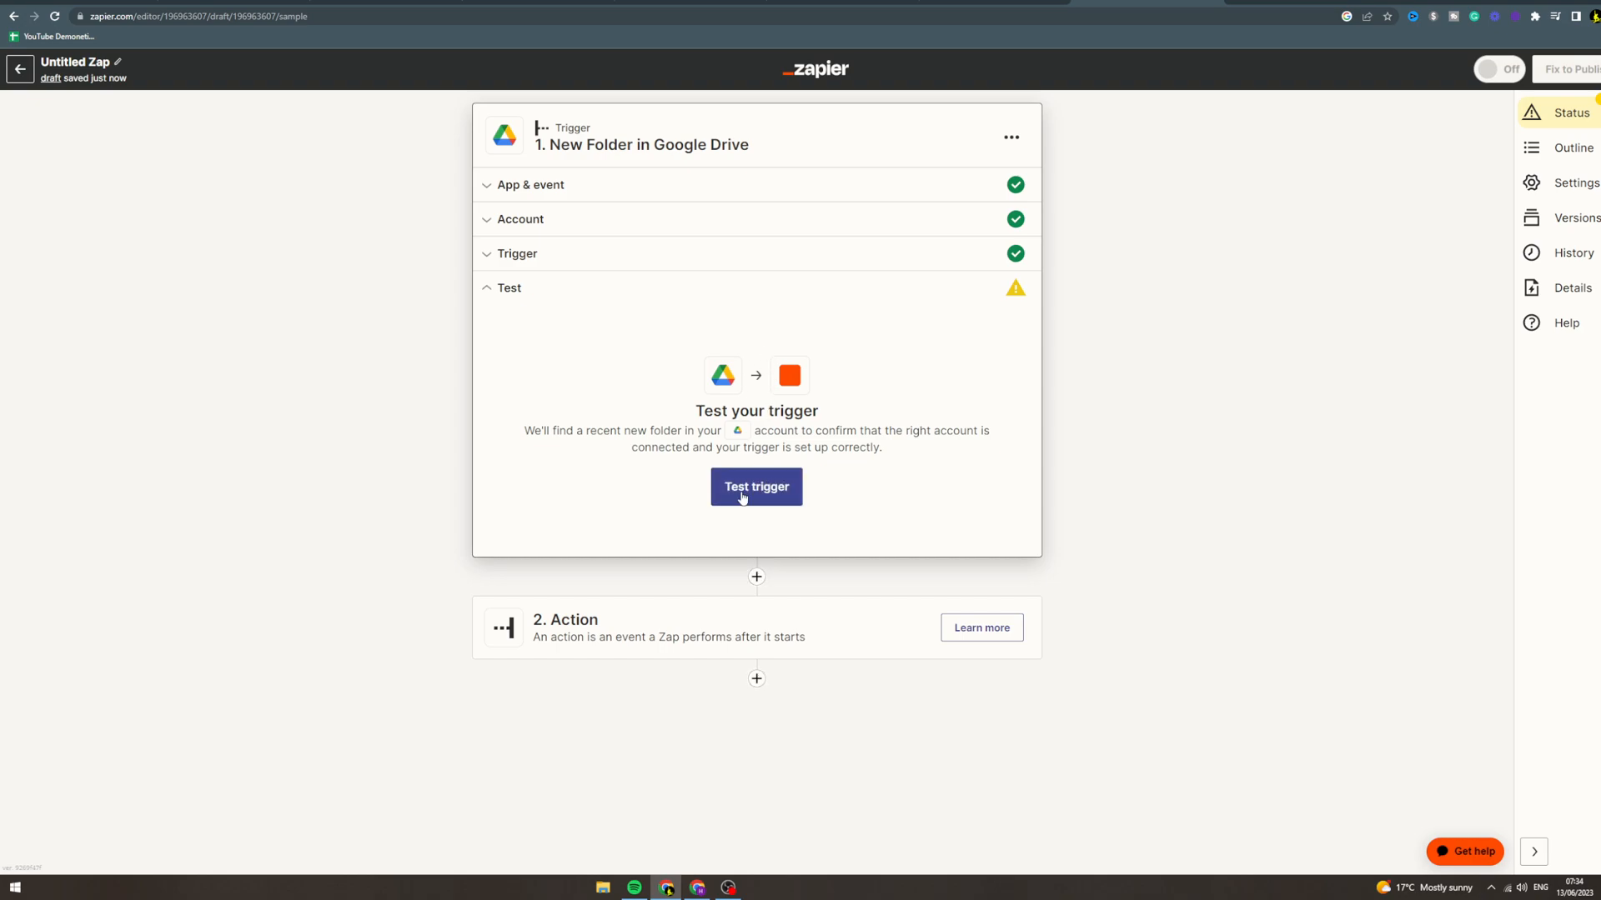
left_click(755, 486)
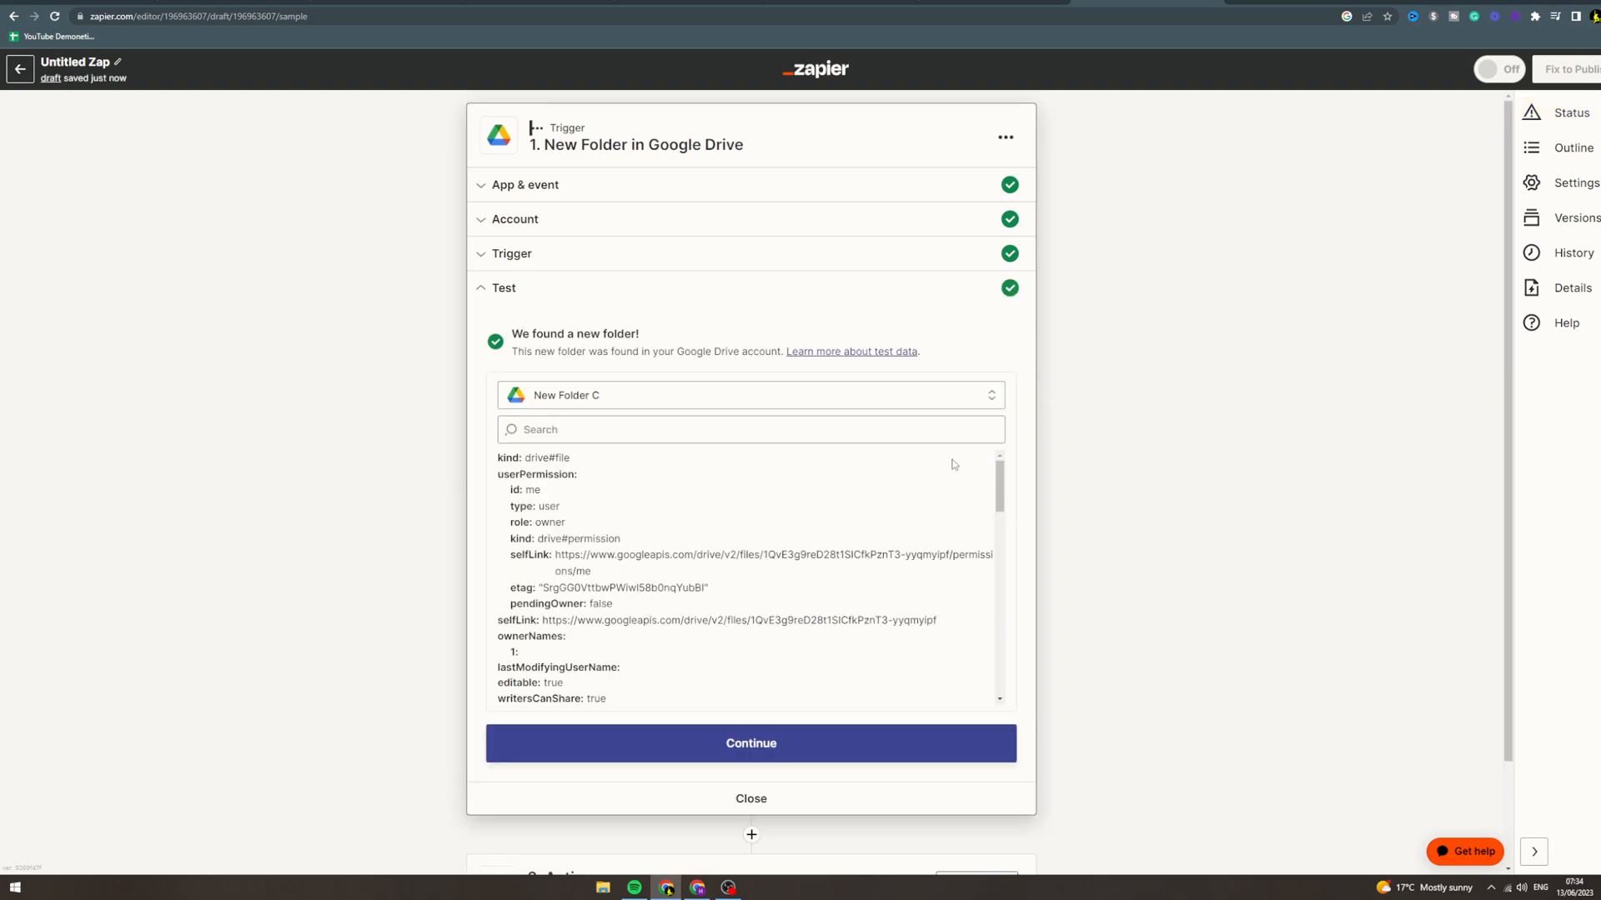
scroll("down", 3)
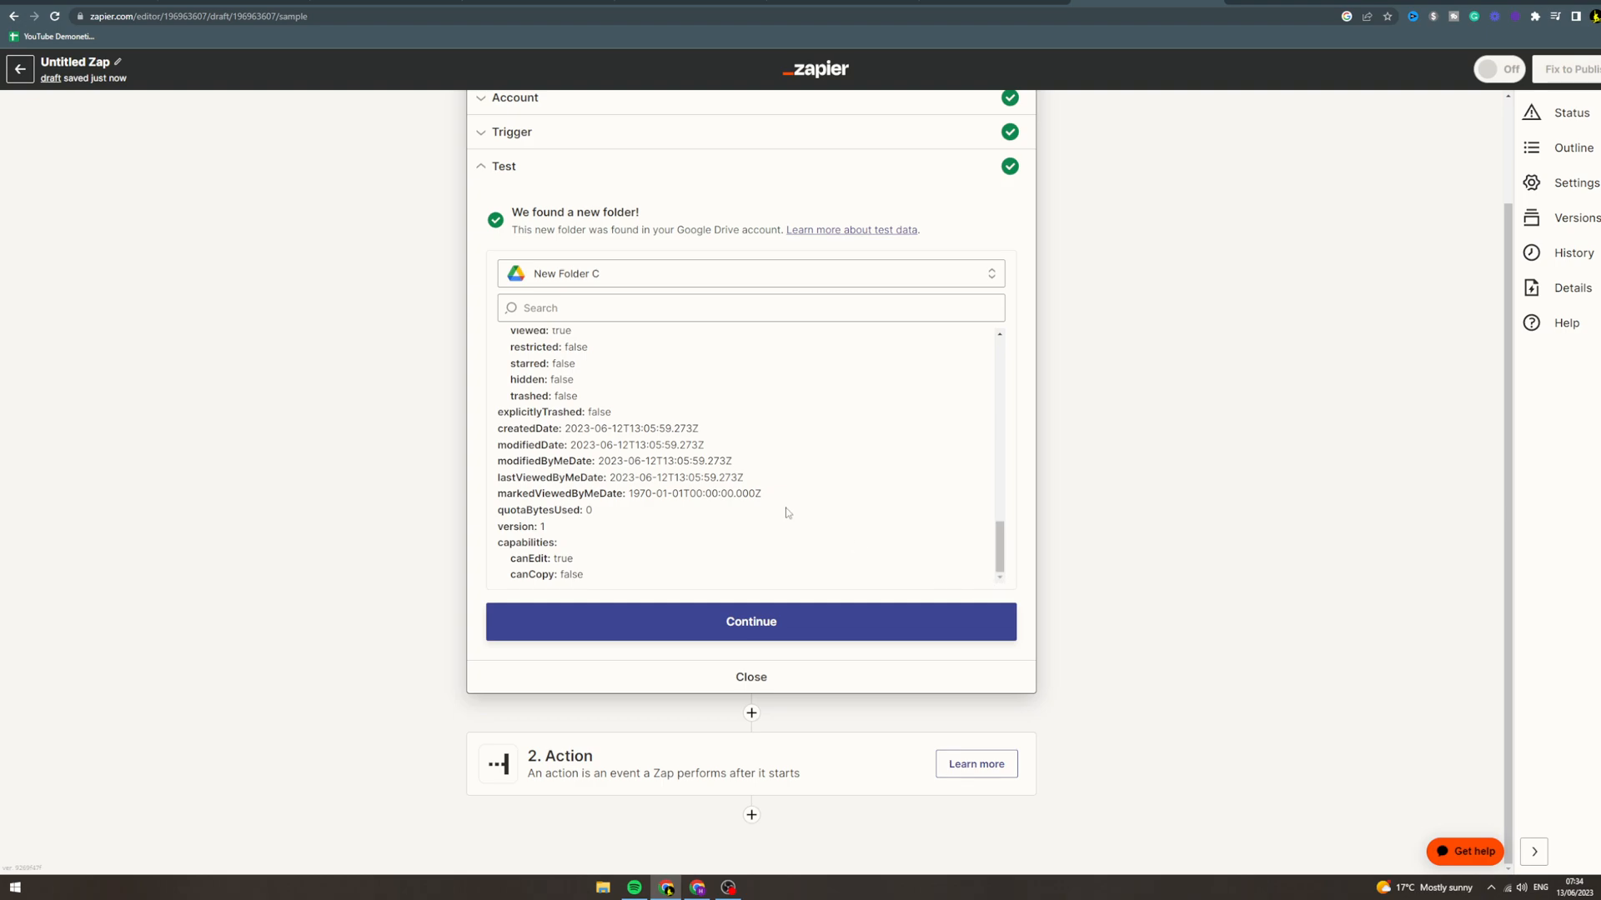
mouse_move(590, 344)
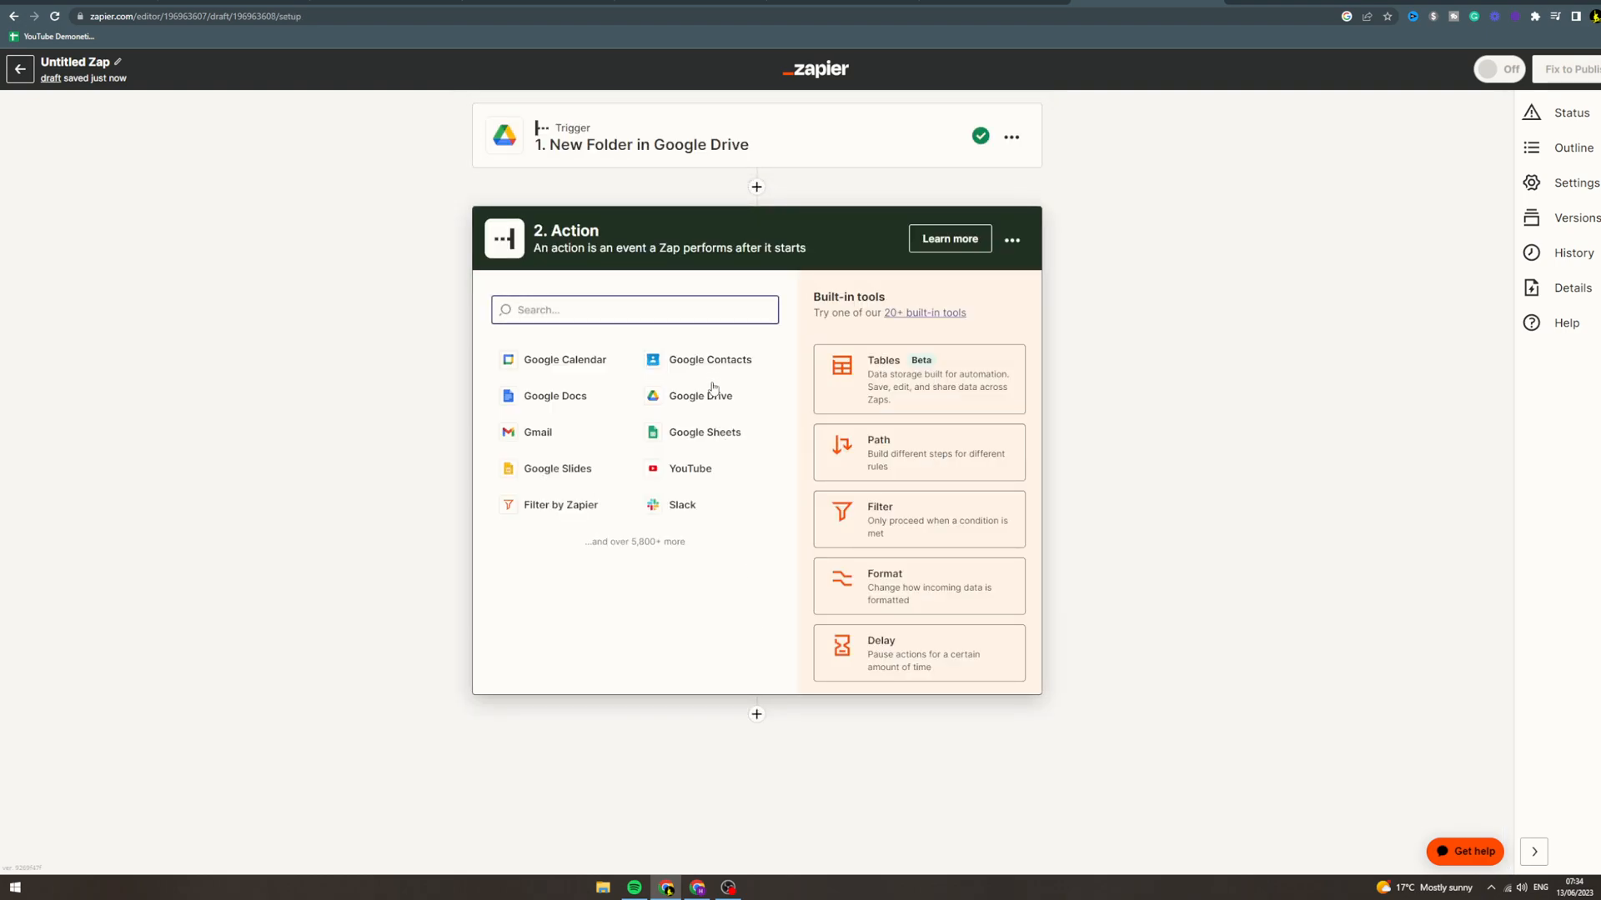
Set the action to YouTube Upload Video using the connected YouTube account.
left_click(690, 469)
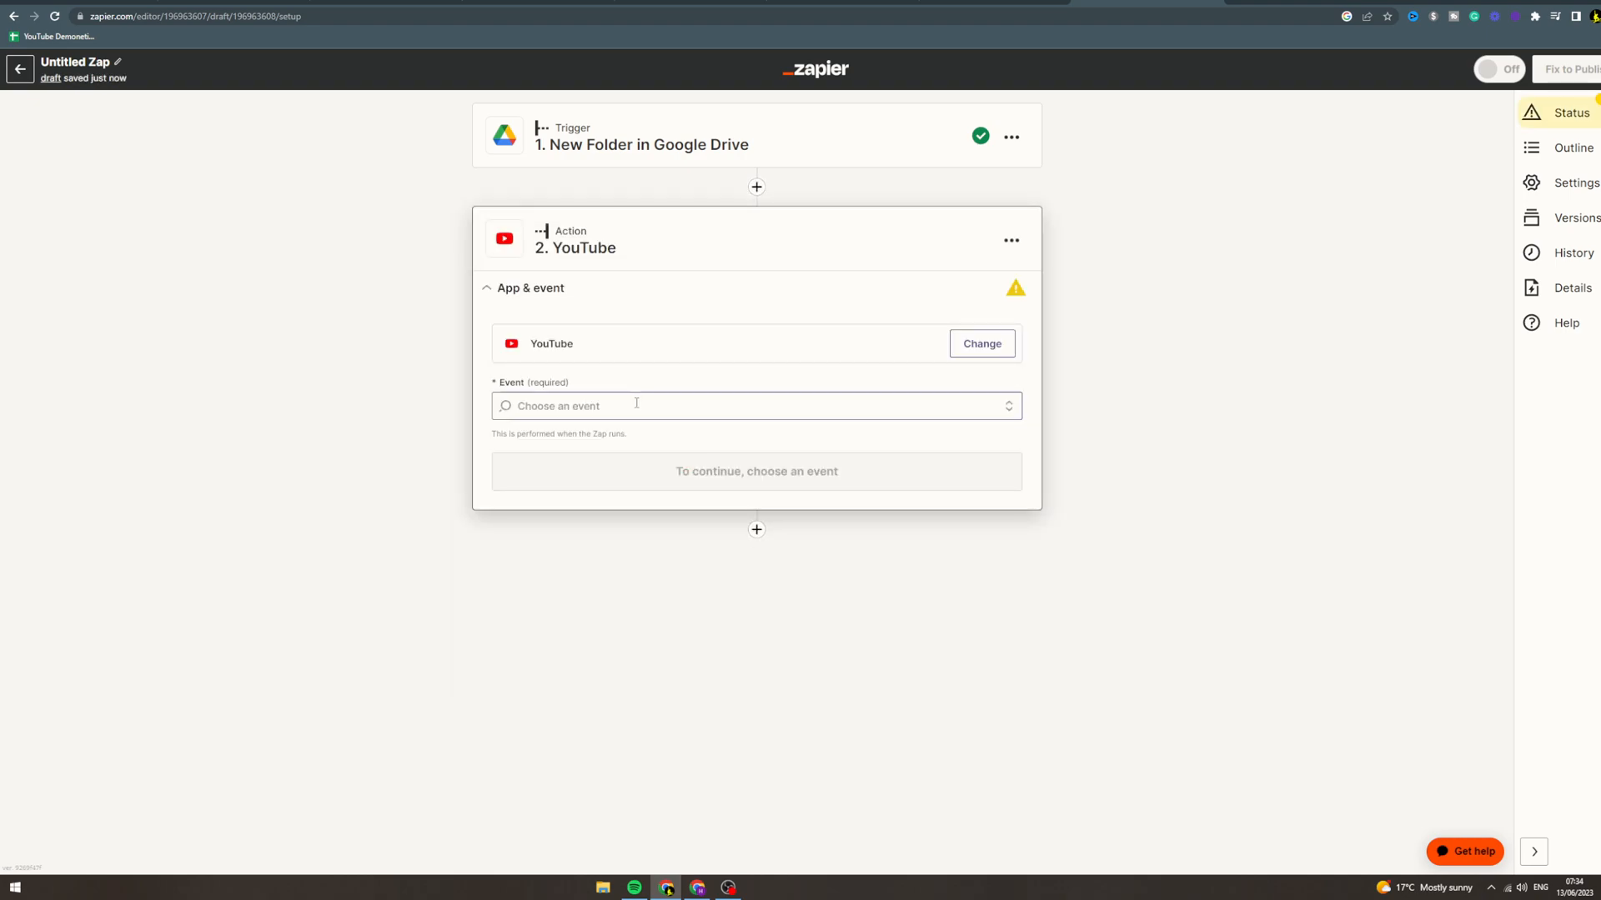
left_click(755, 405)
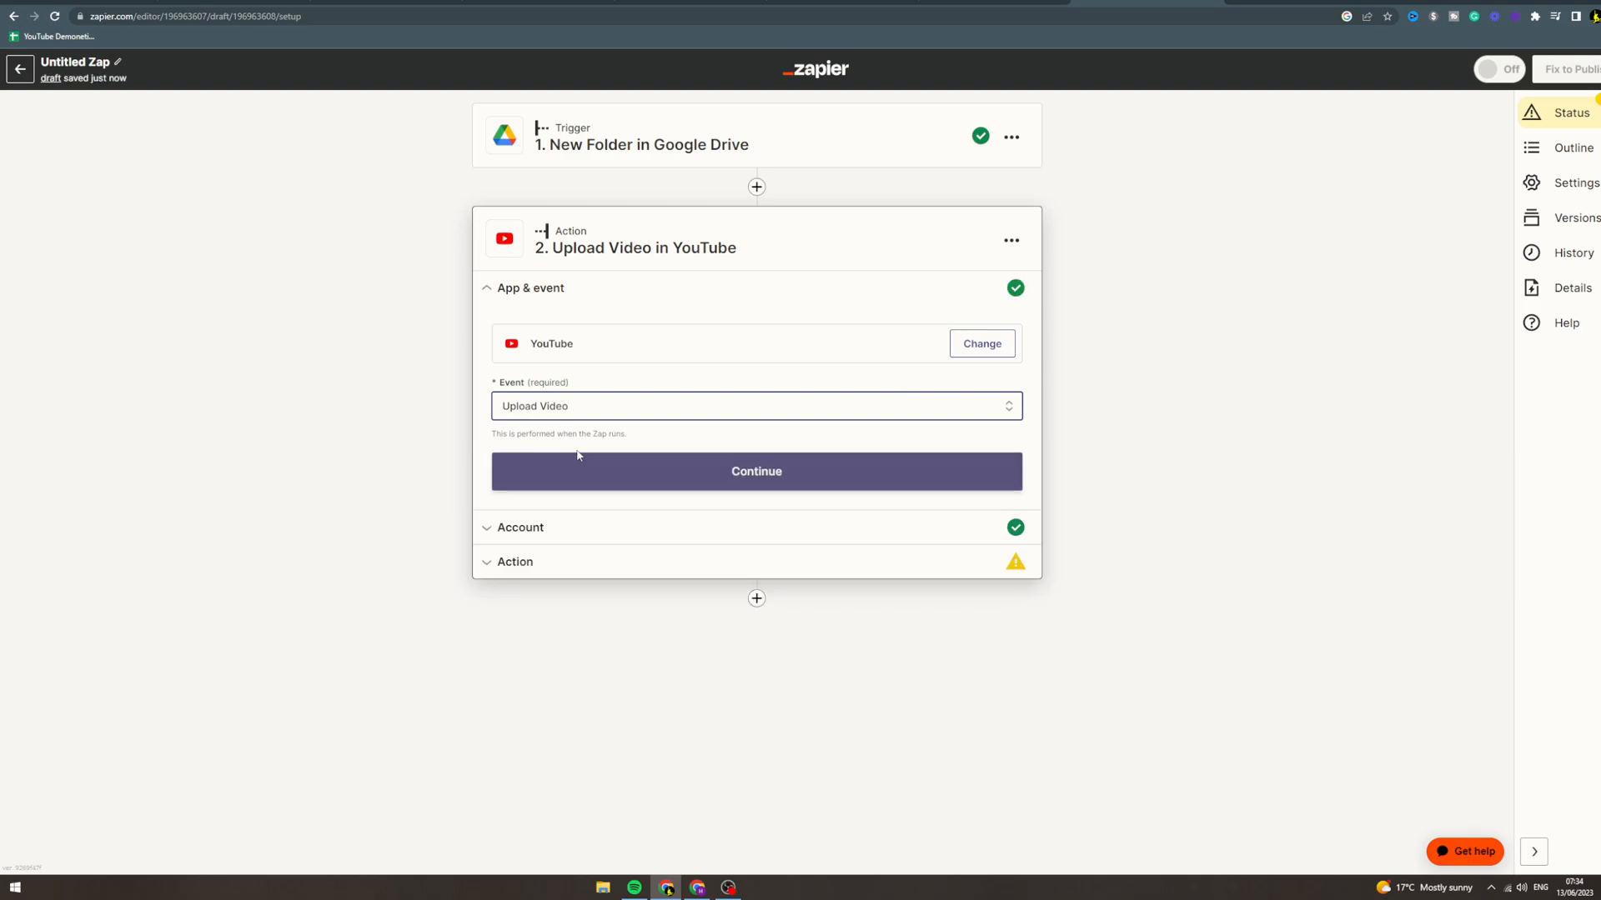
left_click(755, 470)
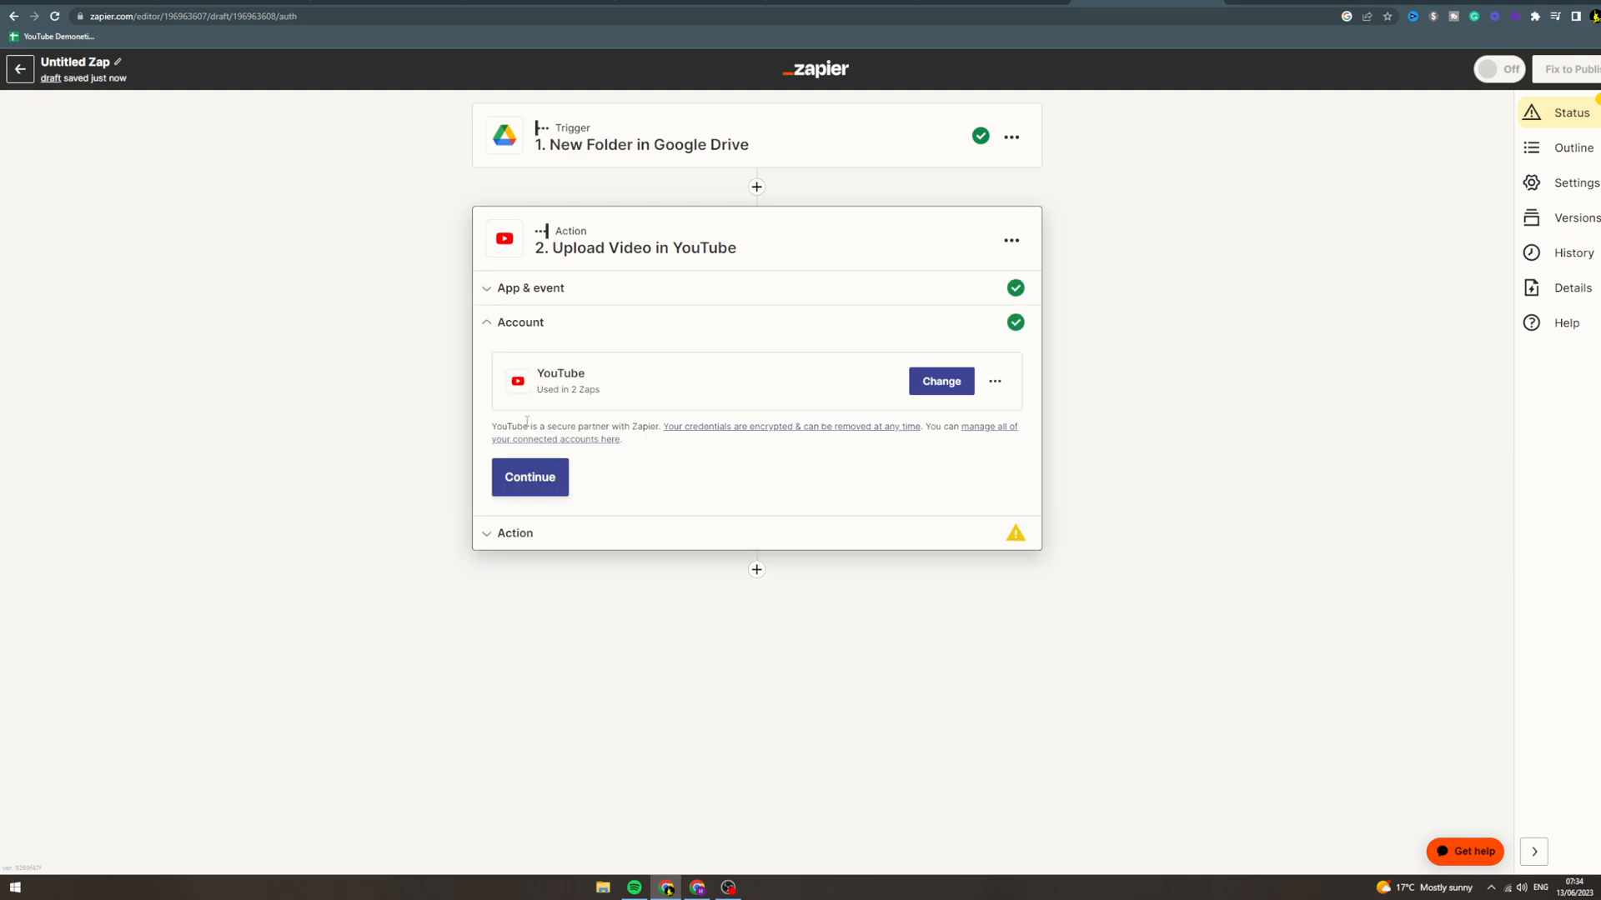
left_click(530, 477)
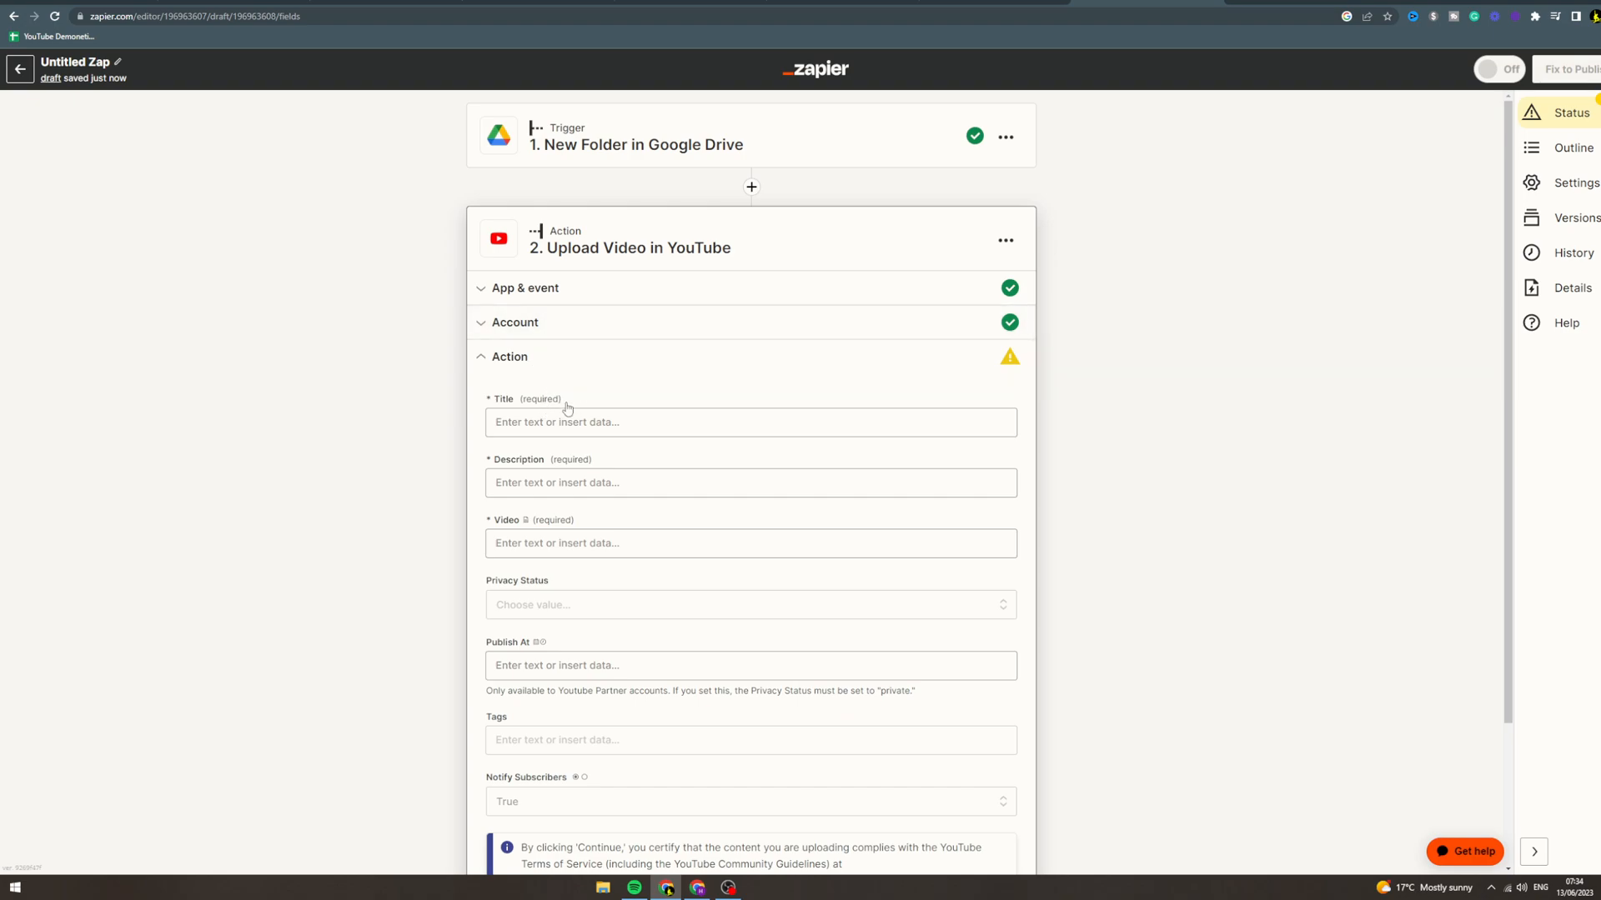
Map the YouTube video Title to the Google Drive folder's Title.
left_click(750, 422)
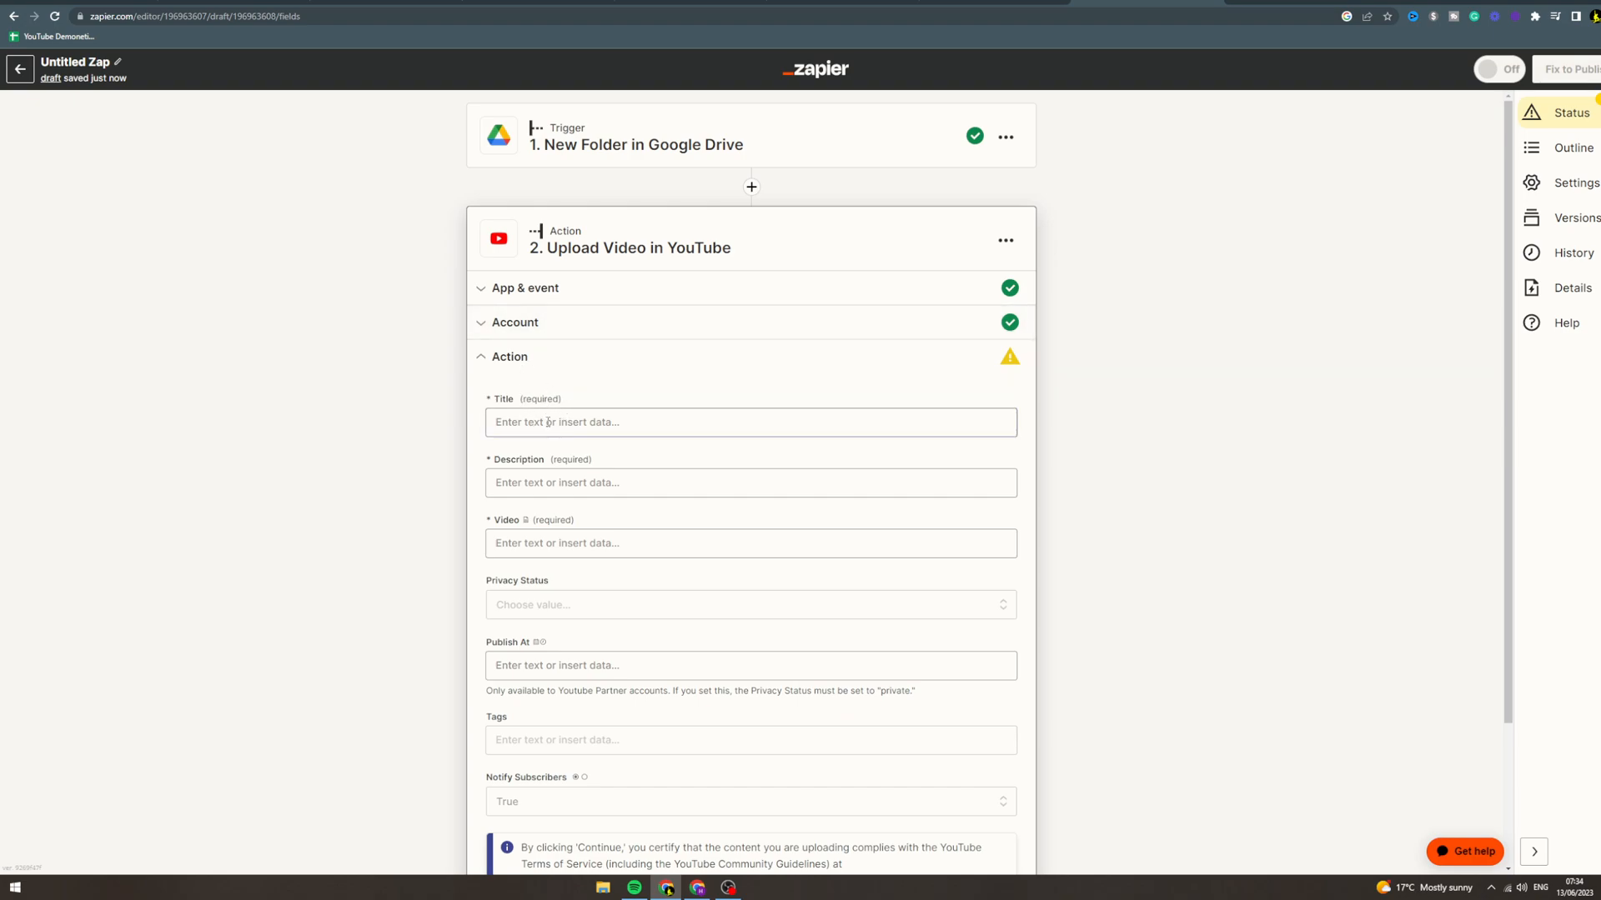
left_click(750, 422)
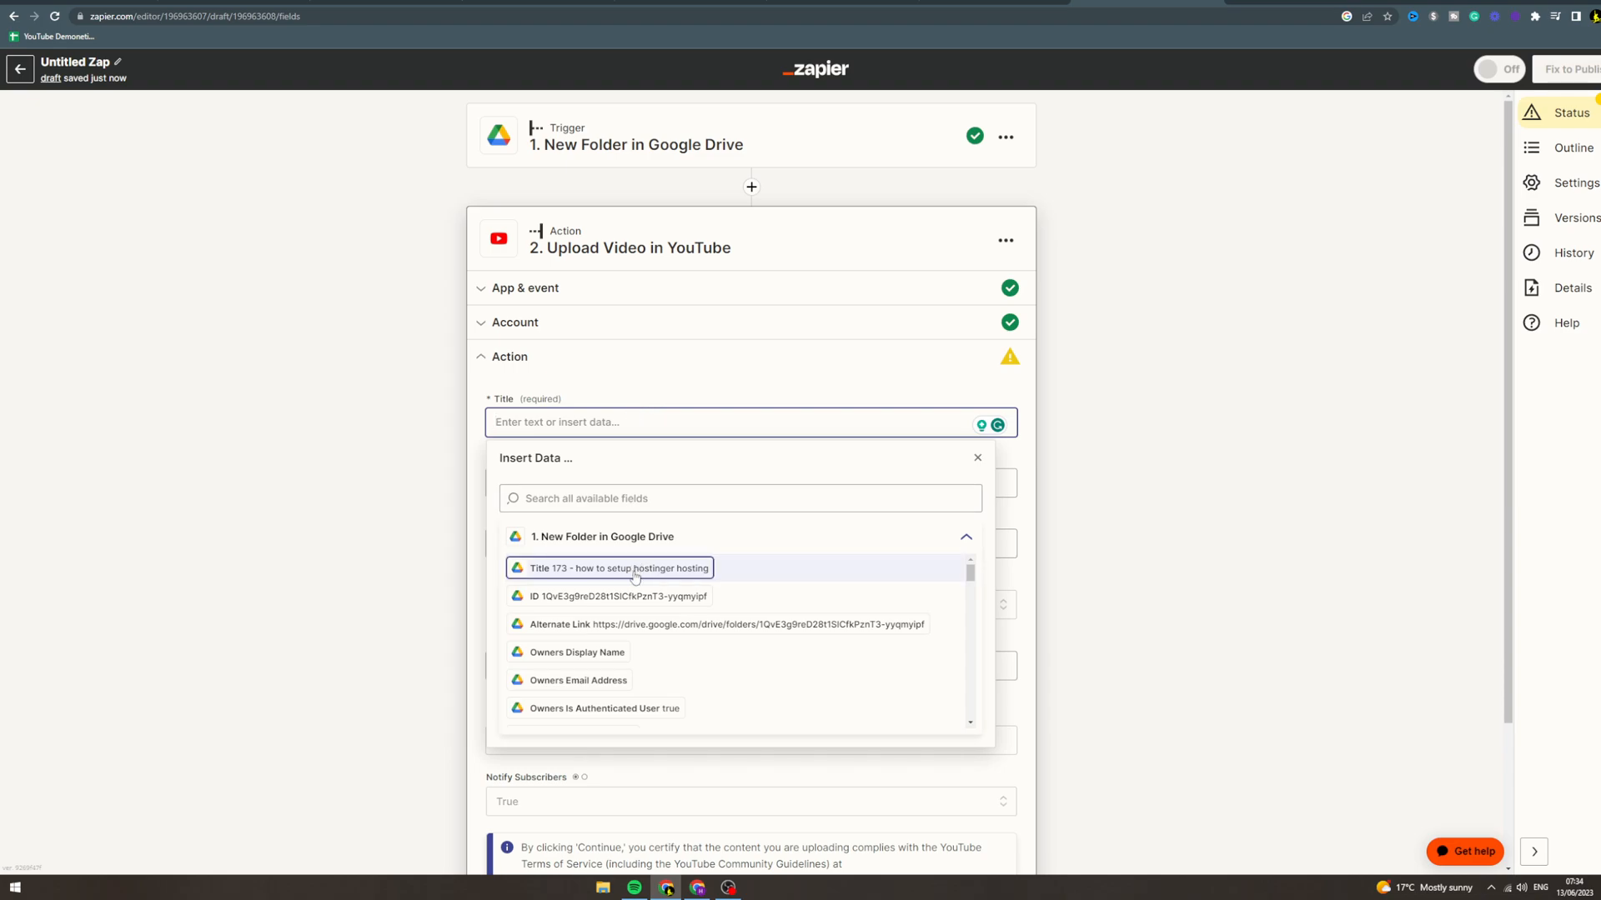
left_click(610, 568)
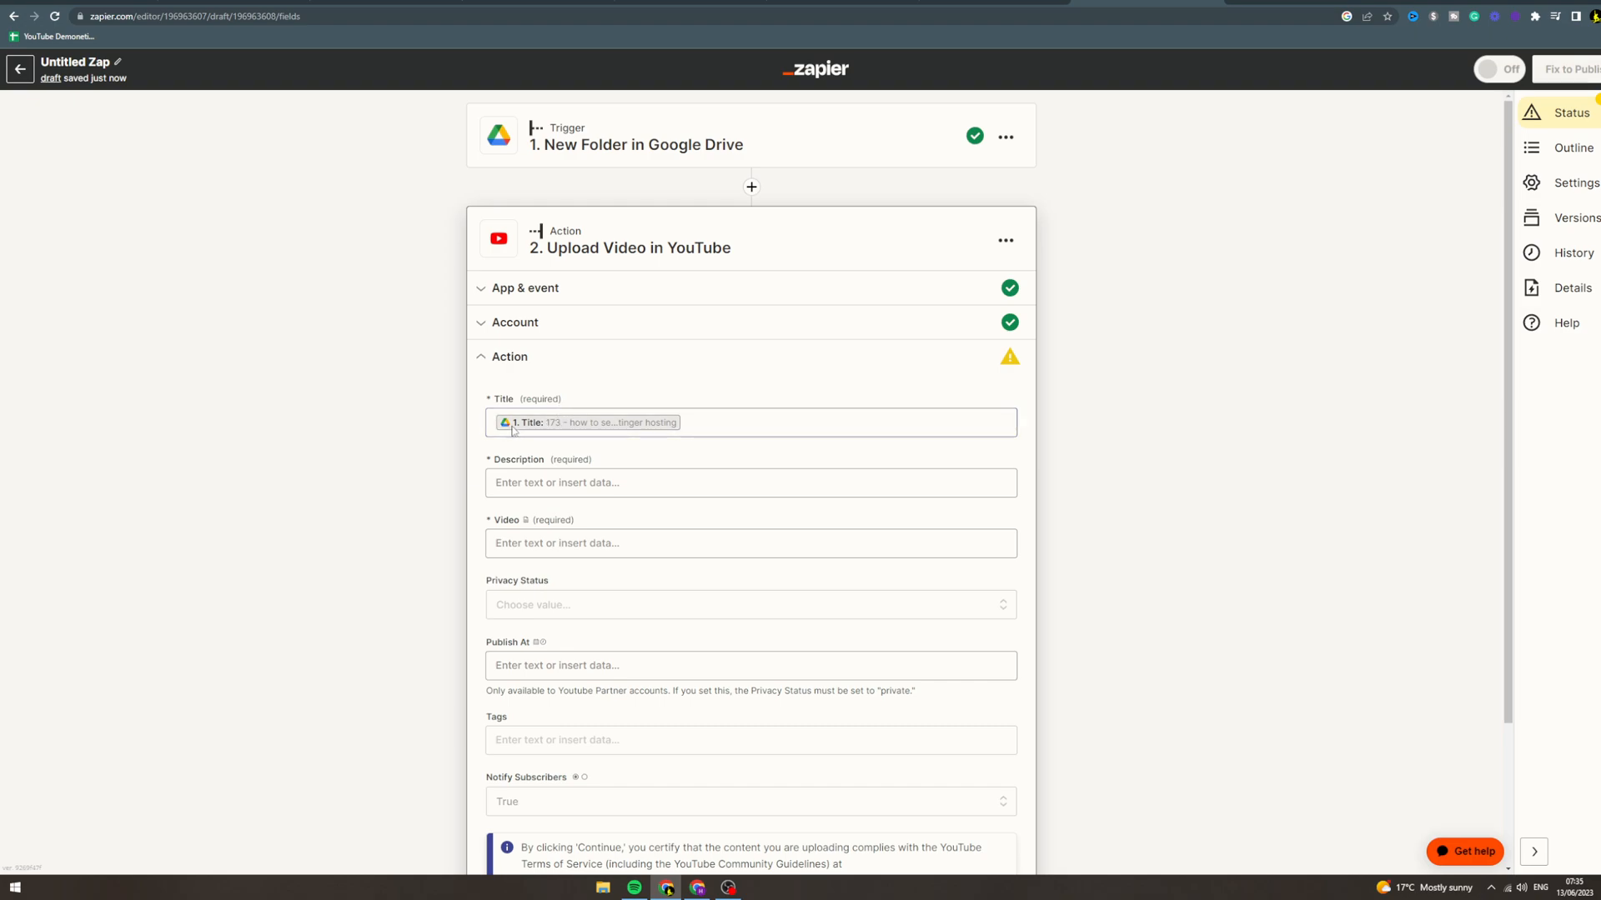
left_click(750, 422)
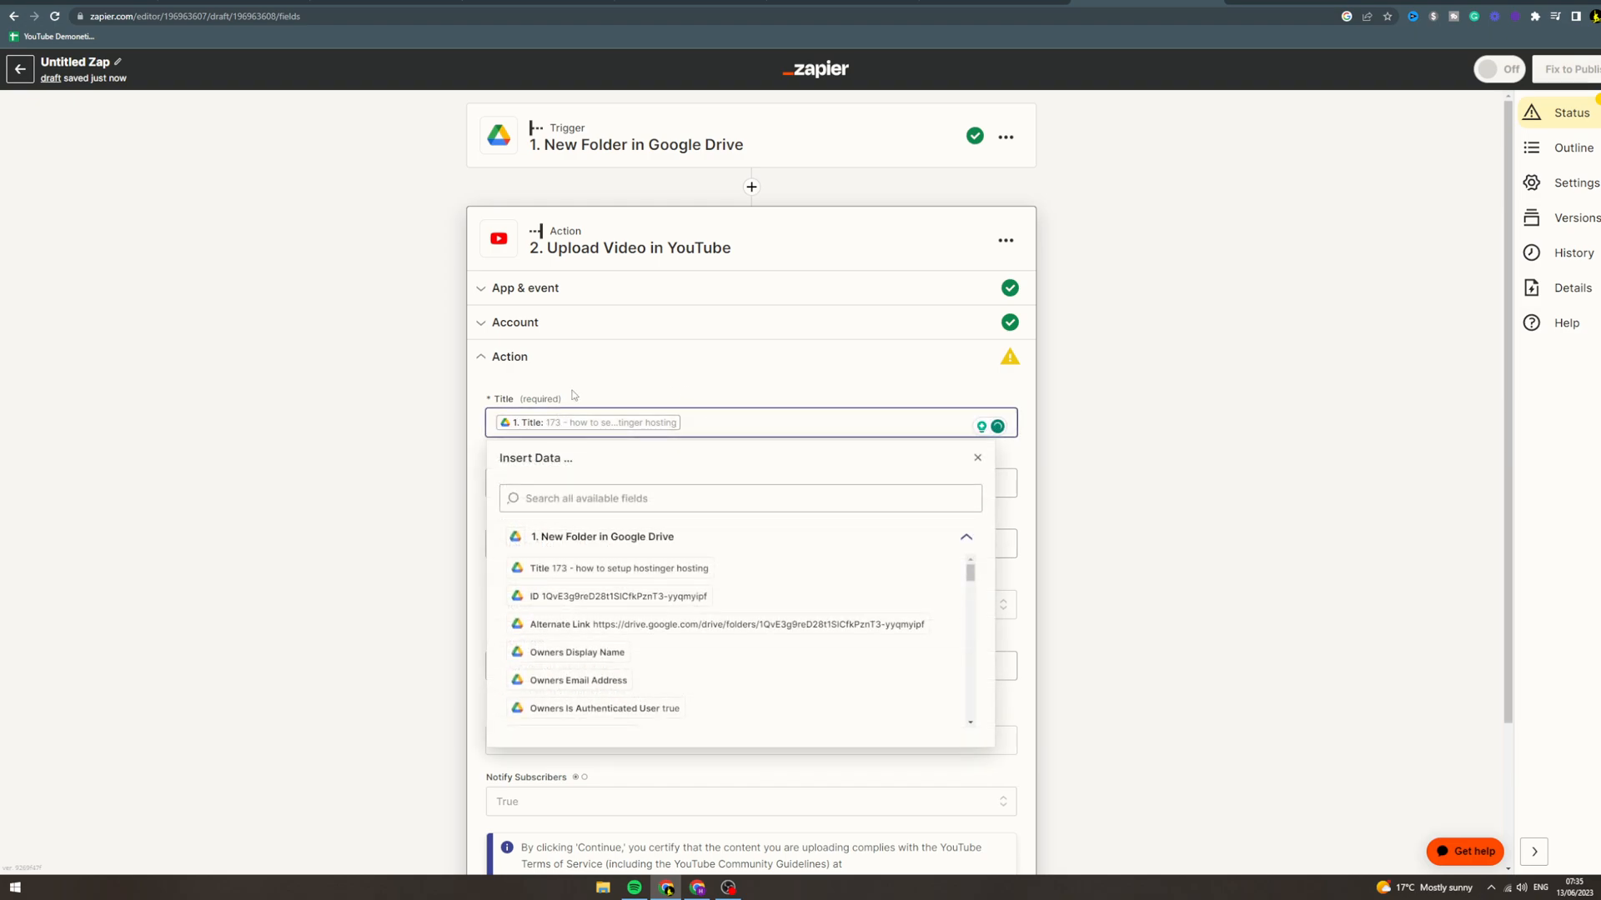
mouse_move(332, 382)
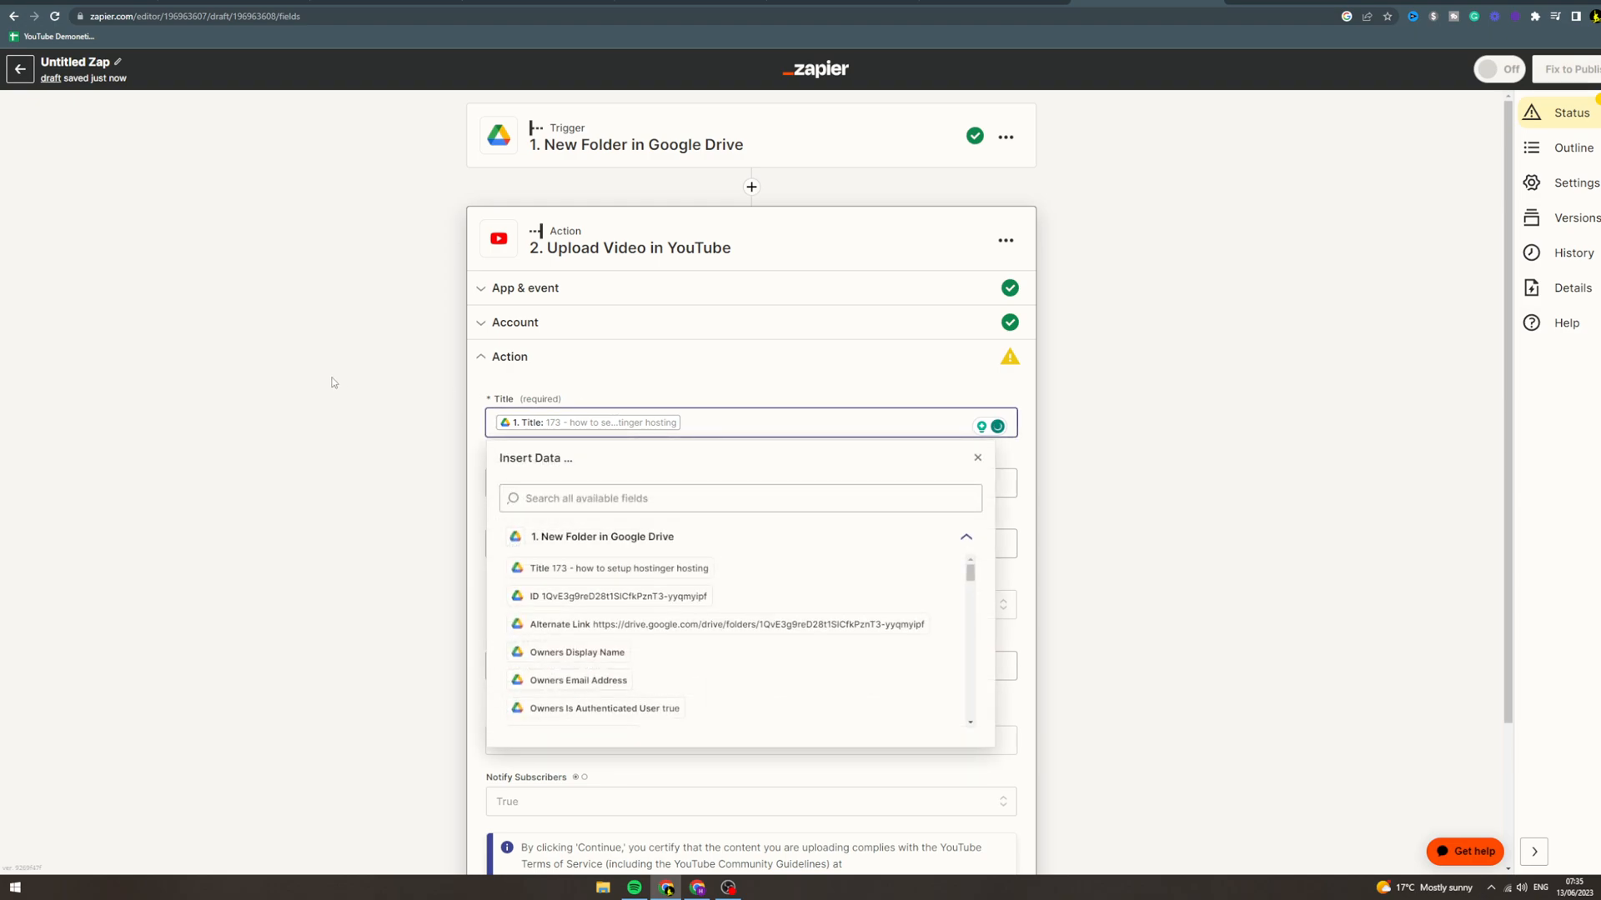
mouse_move(486, 525)
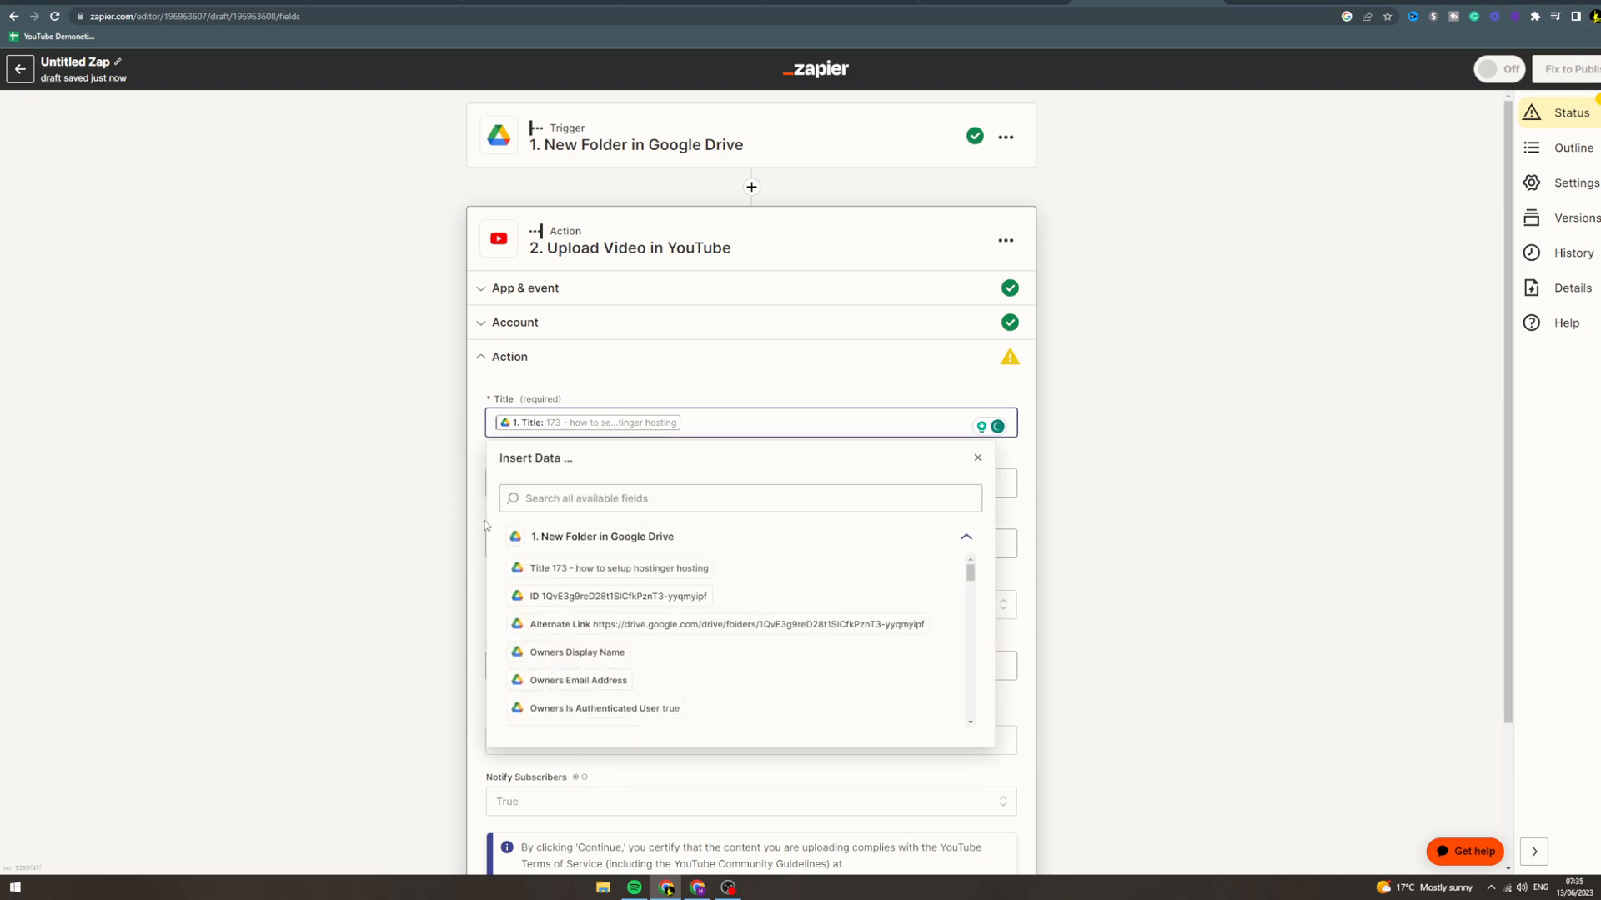
left_click(976, 457)
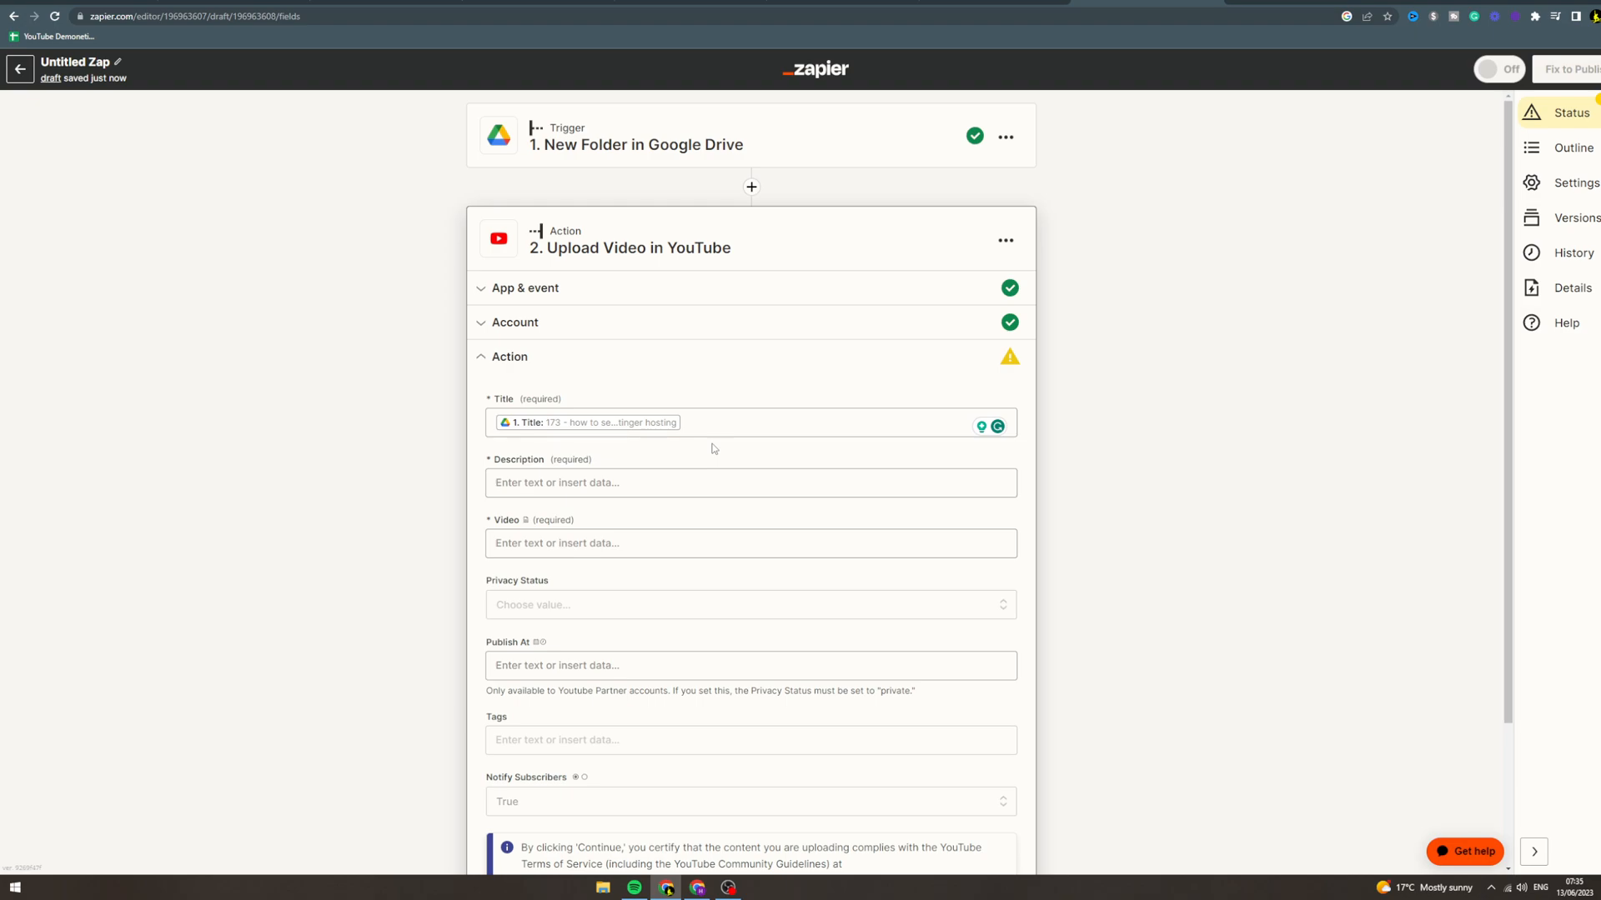
Show and scroll the Drive data choices for the Description field.
left_click(751, 482)
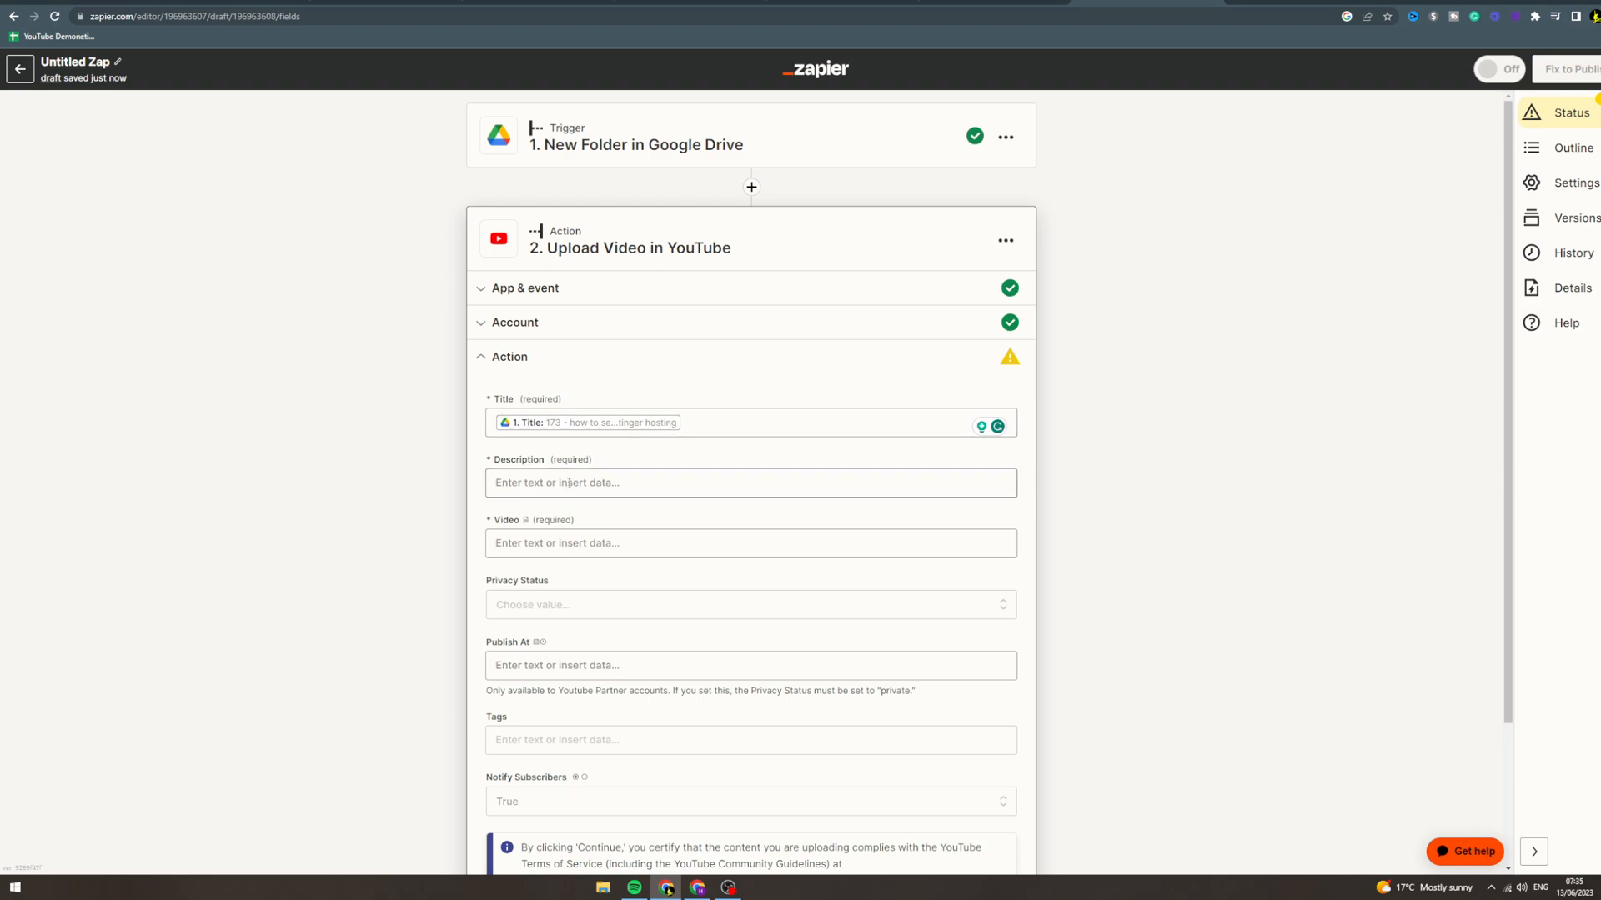
left_click(750, 482)
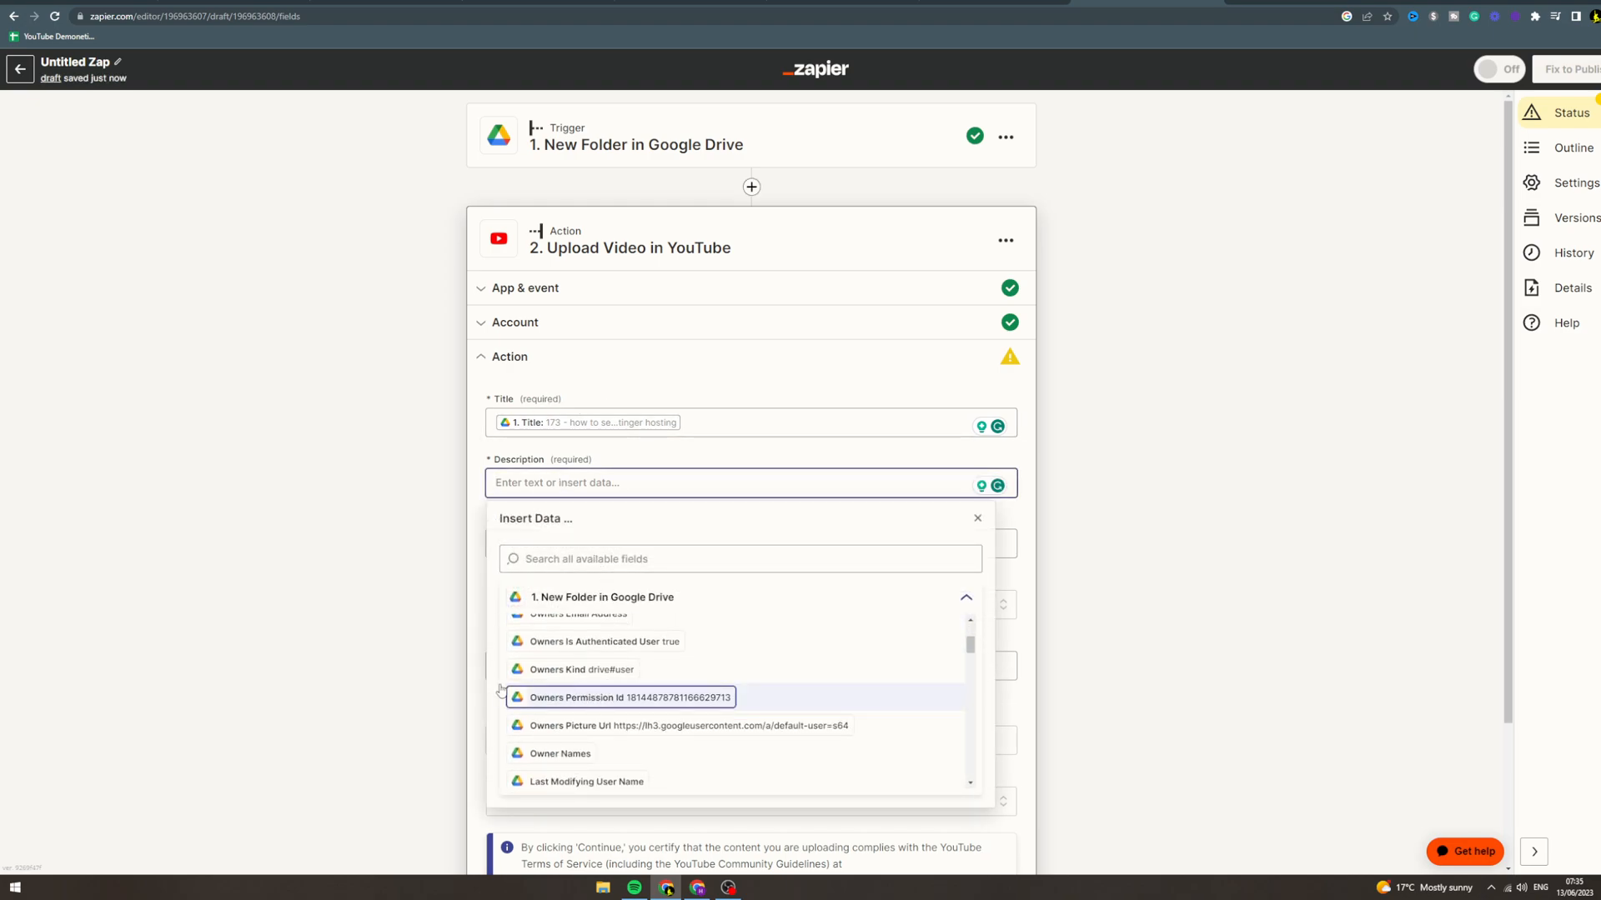
scroll("down", 3)
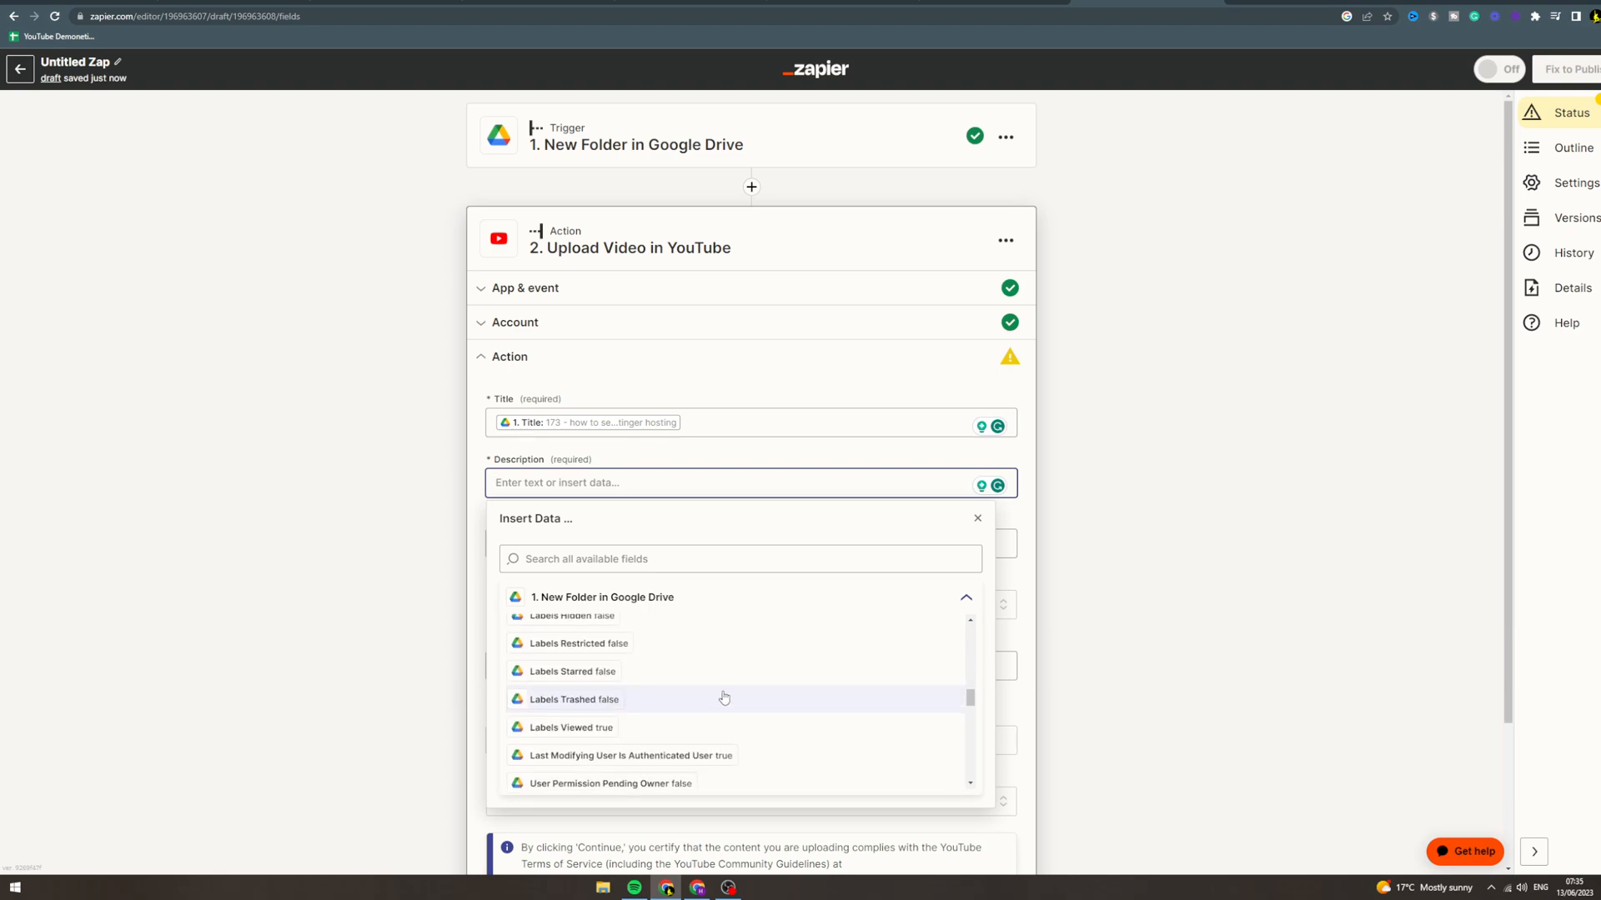
scroll("down", 3)
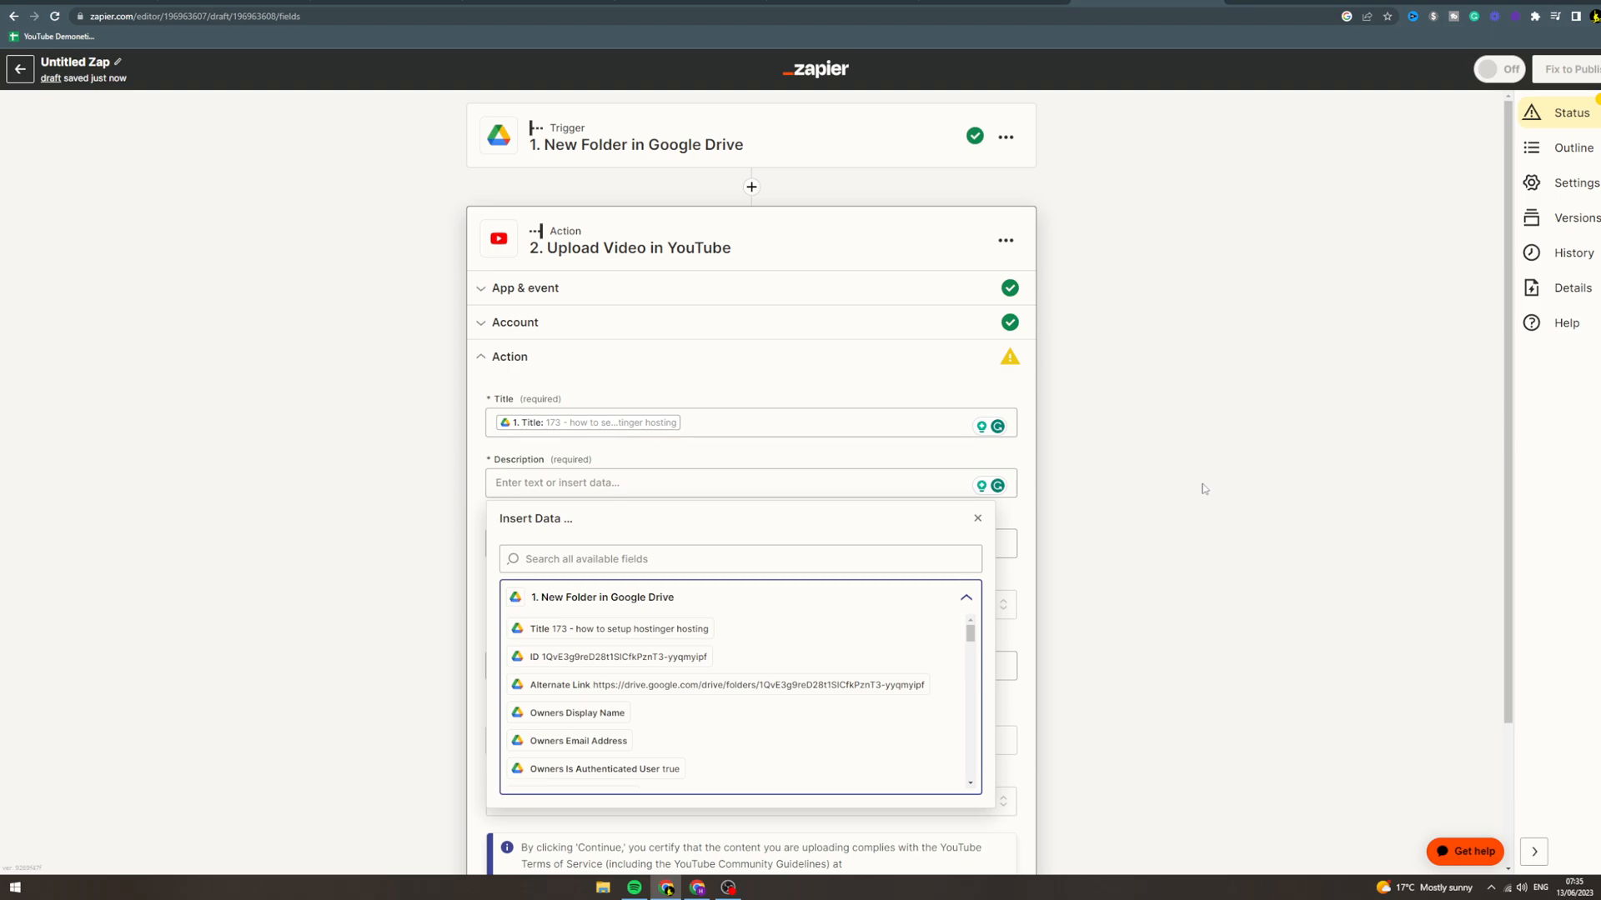
Map Description and Video to the Drive folder Title, leaving Publish At empty.
left_click(977, 518)
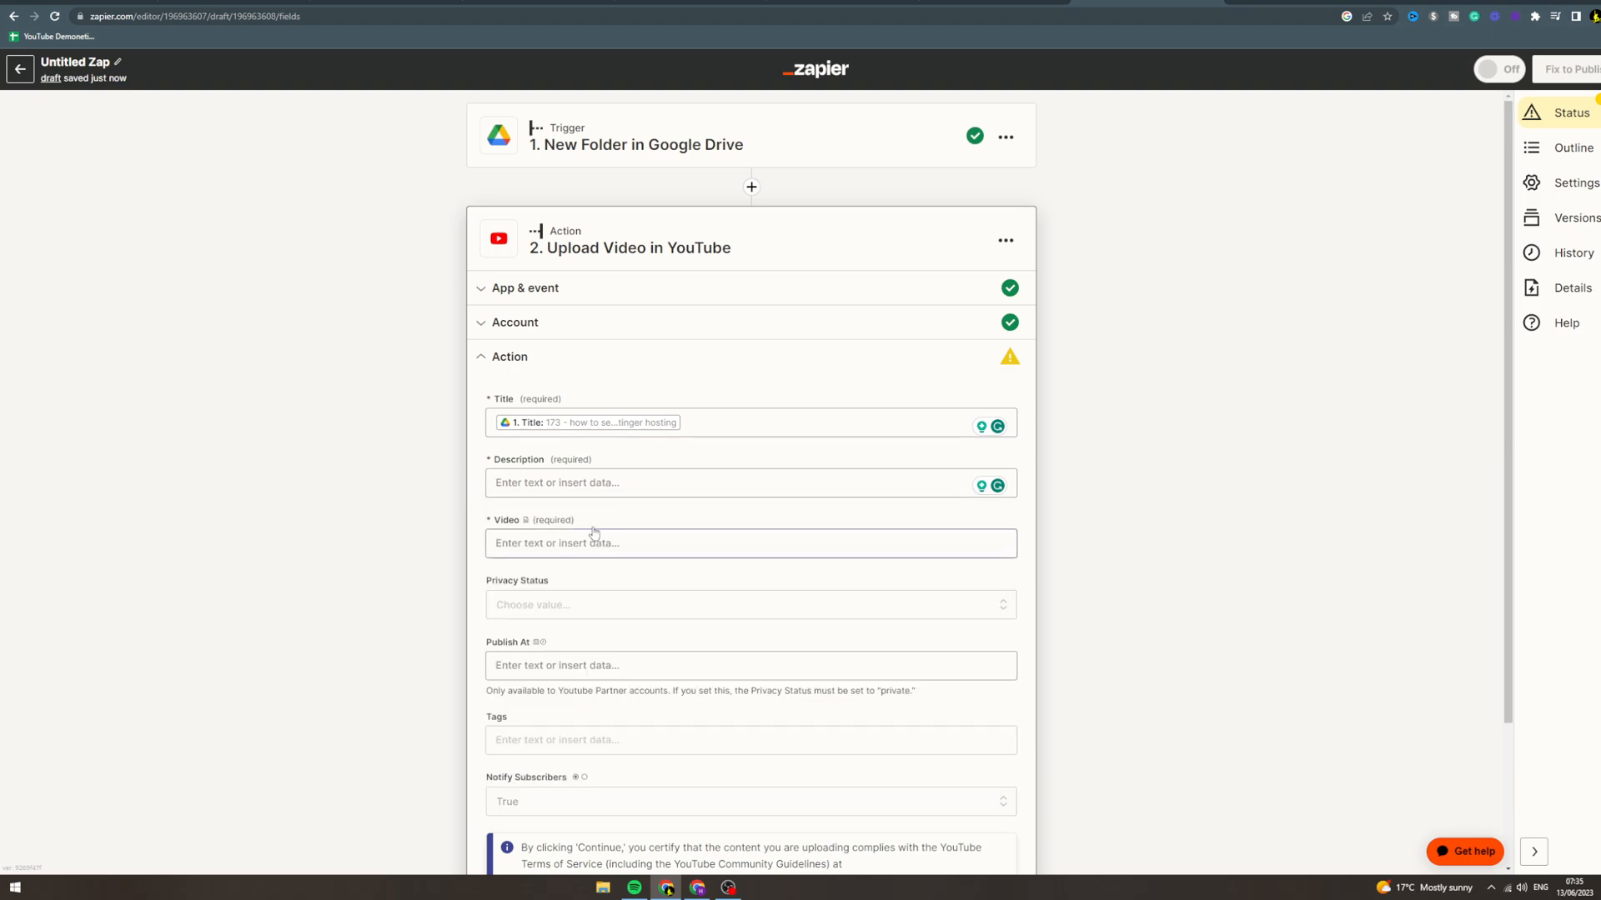
left_click(750, 542)
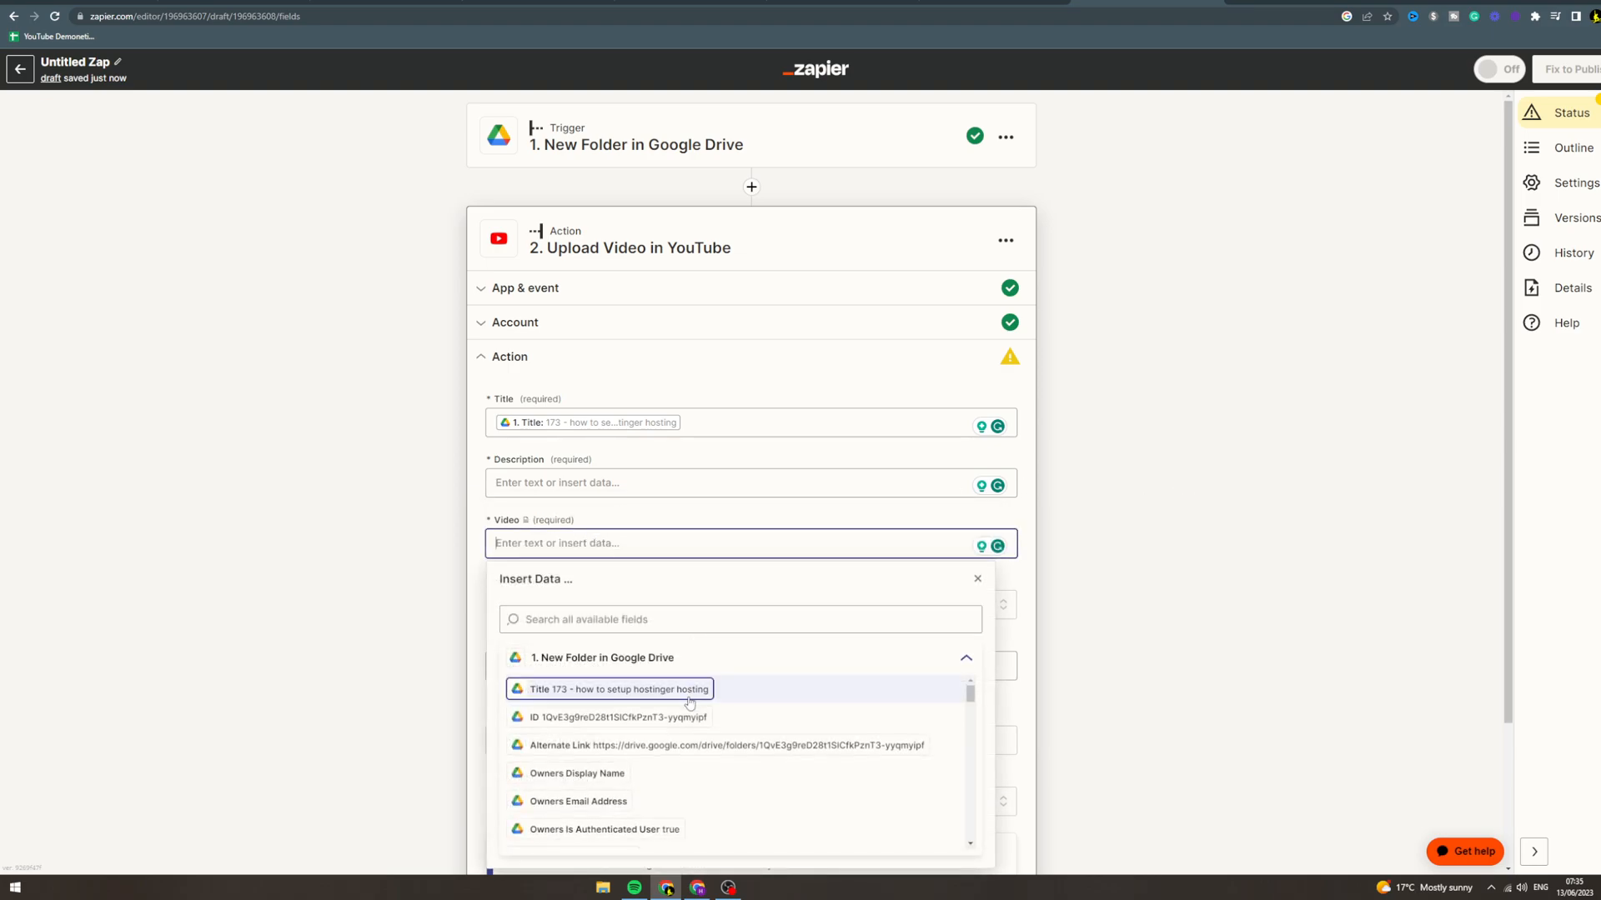
scroll("down", 3)
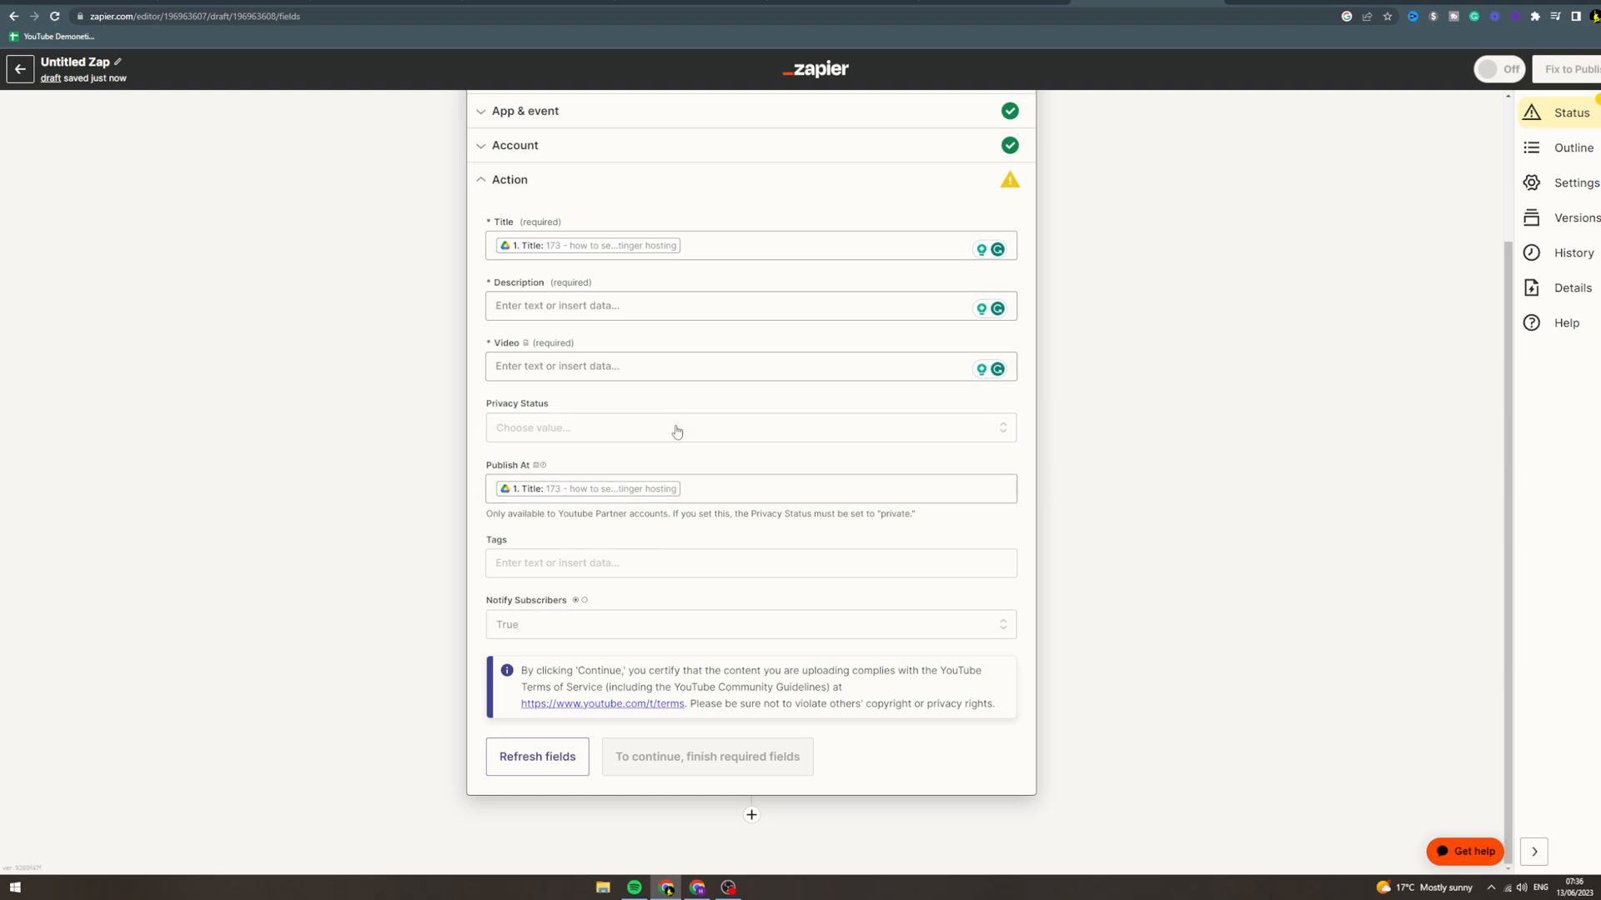
left_click(715, 487)
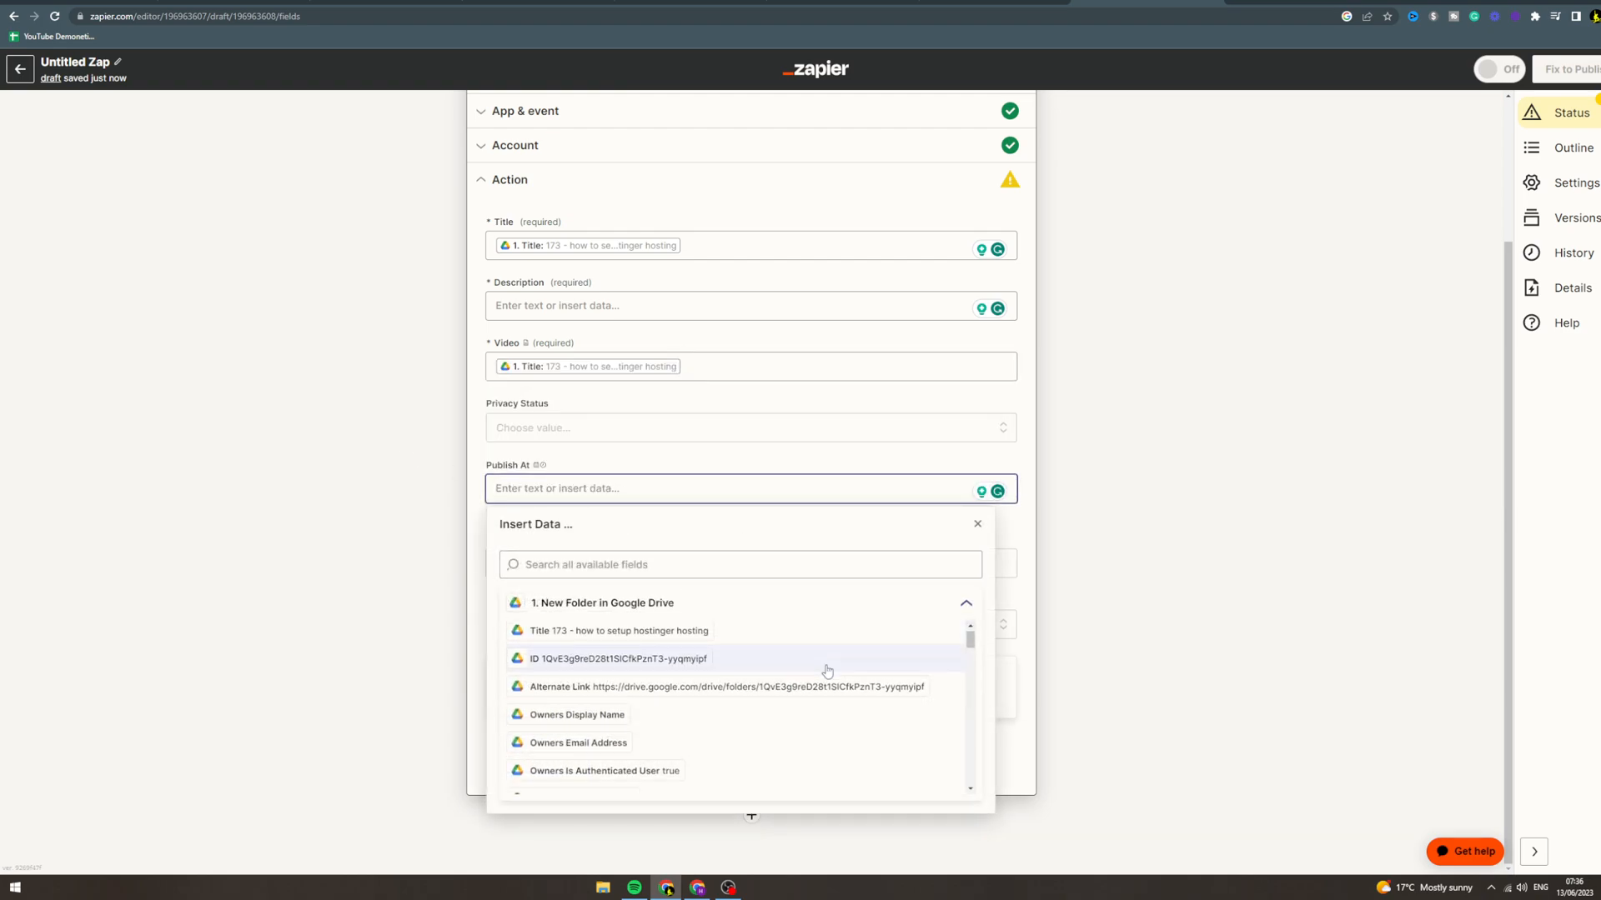
scroll("down", 3)
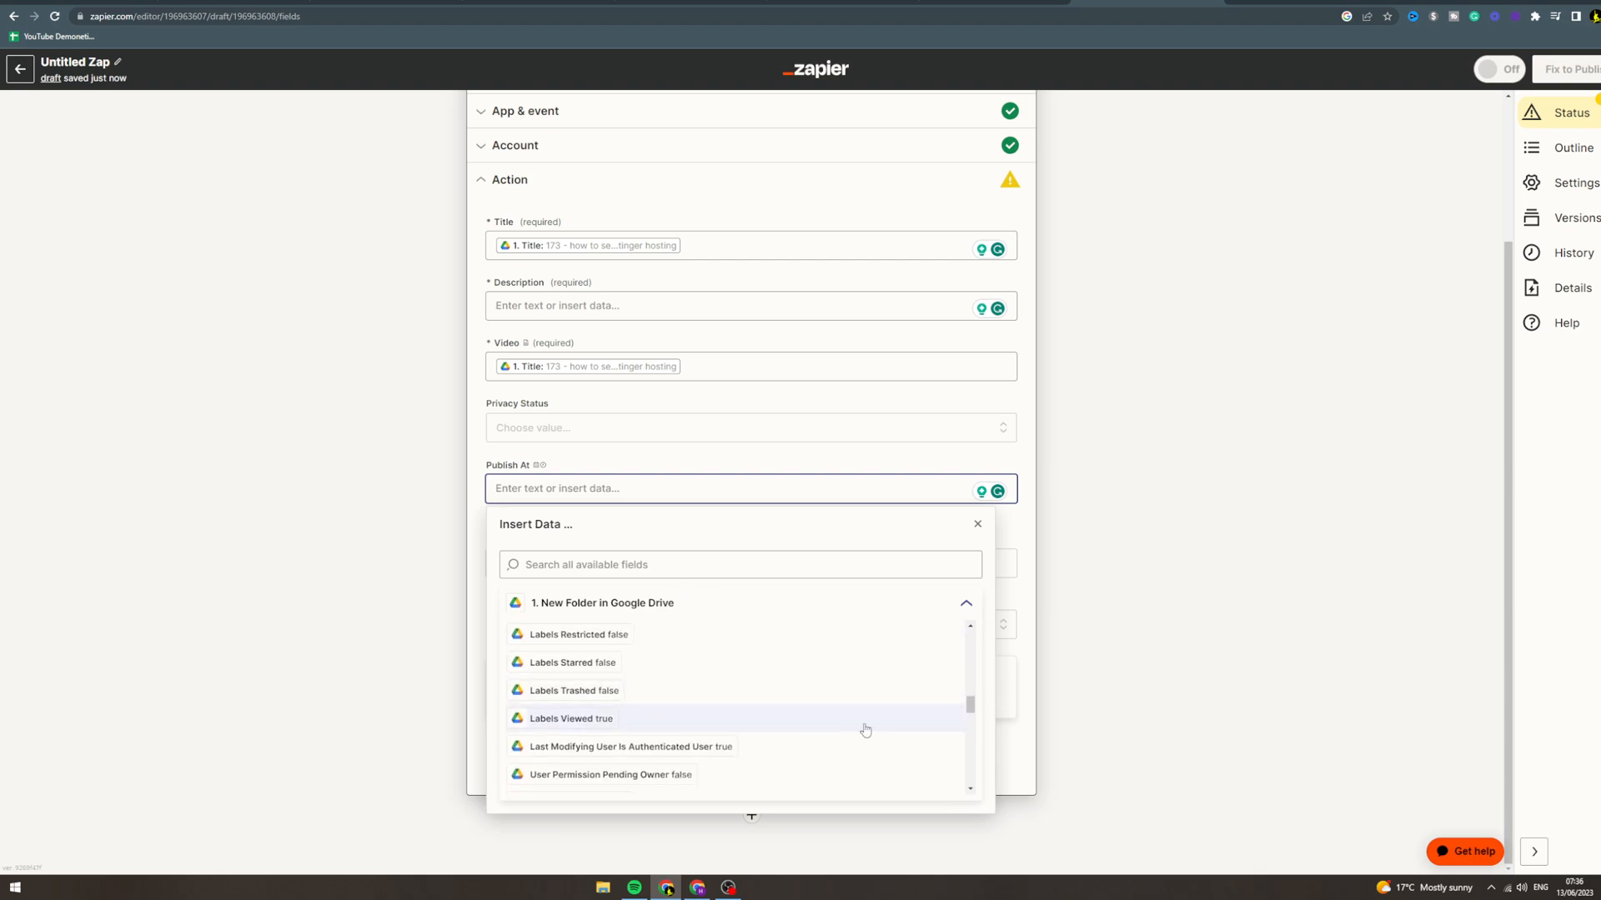
left_click(974, 523)
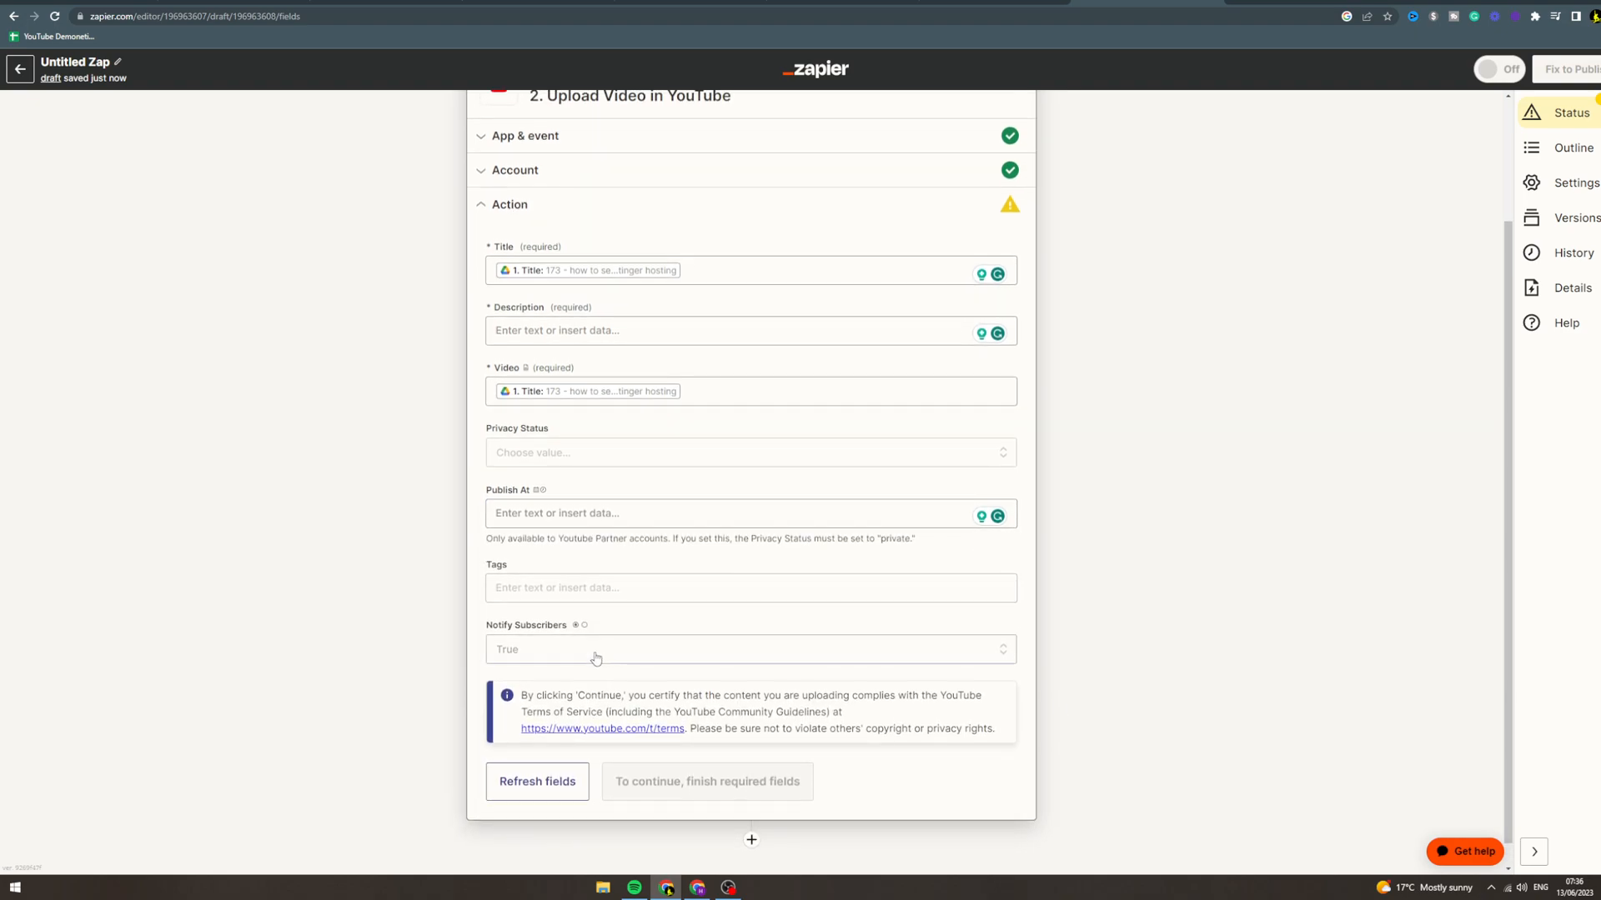
mouse_move(696, 782)
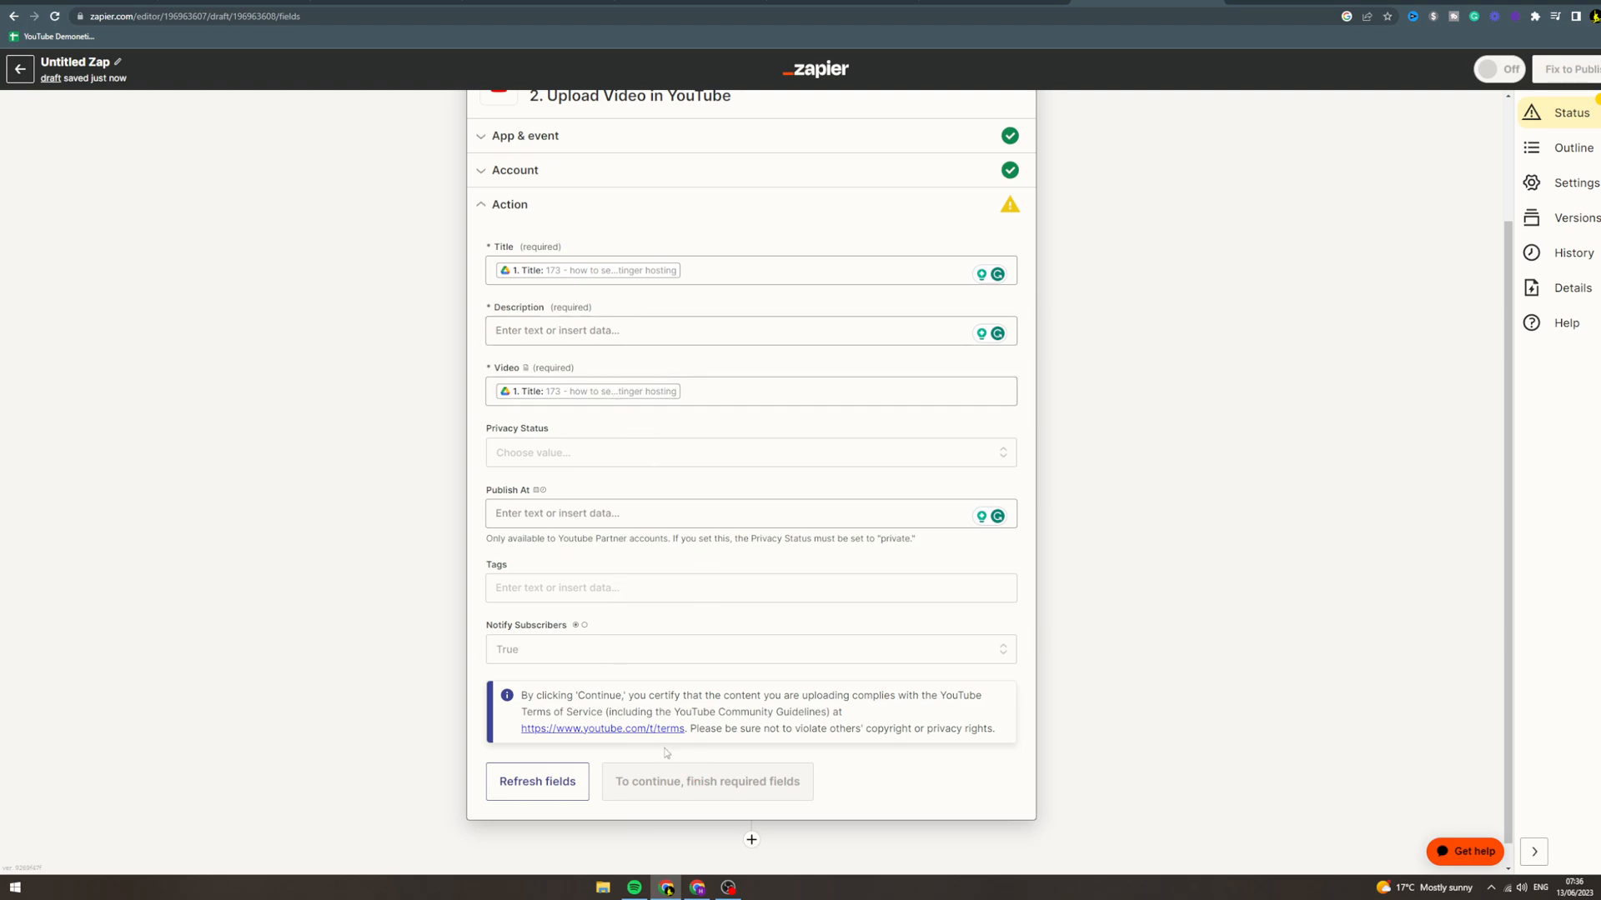
mouse_move(968, 706)
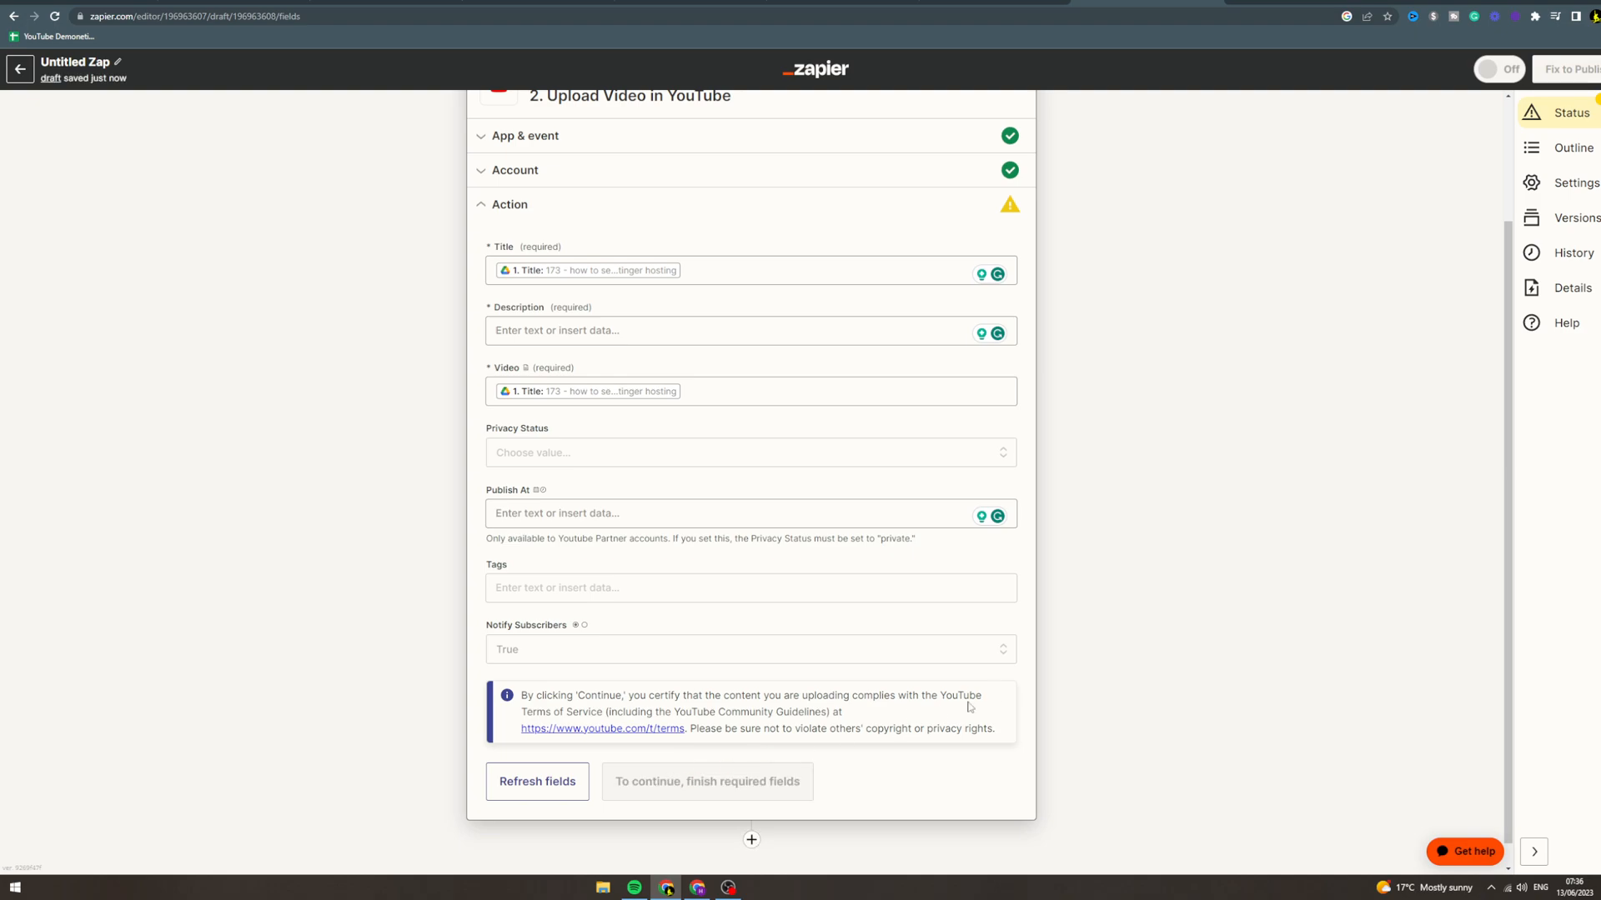
left_click(746, 330)
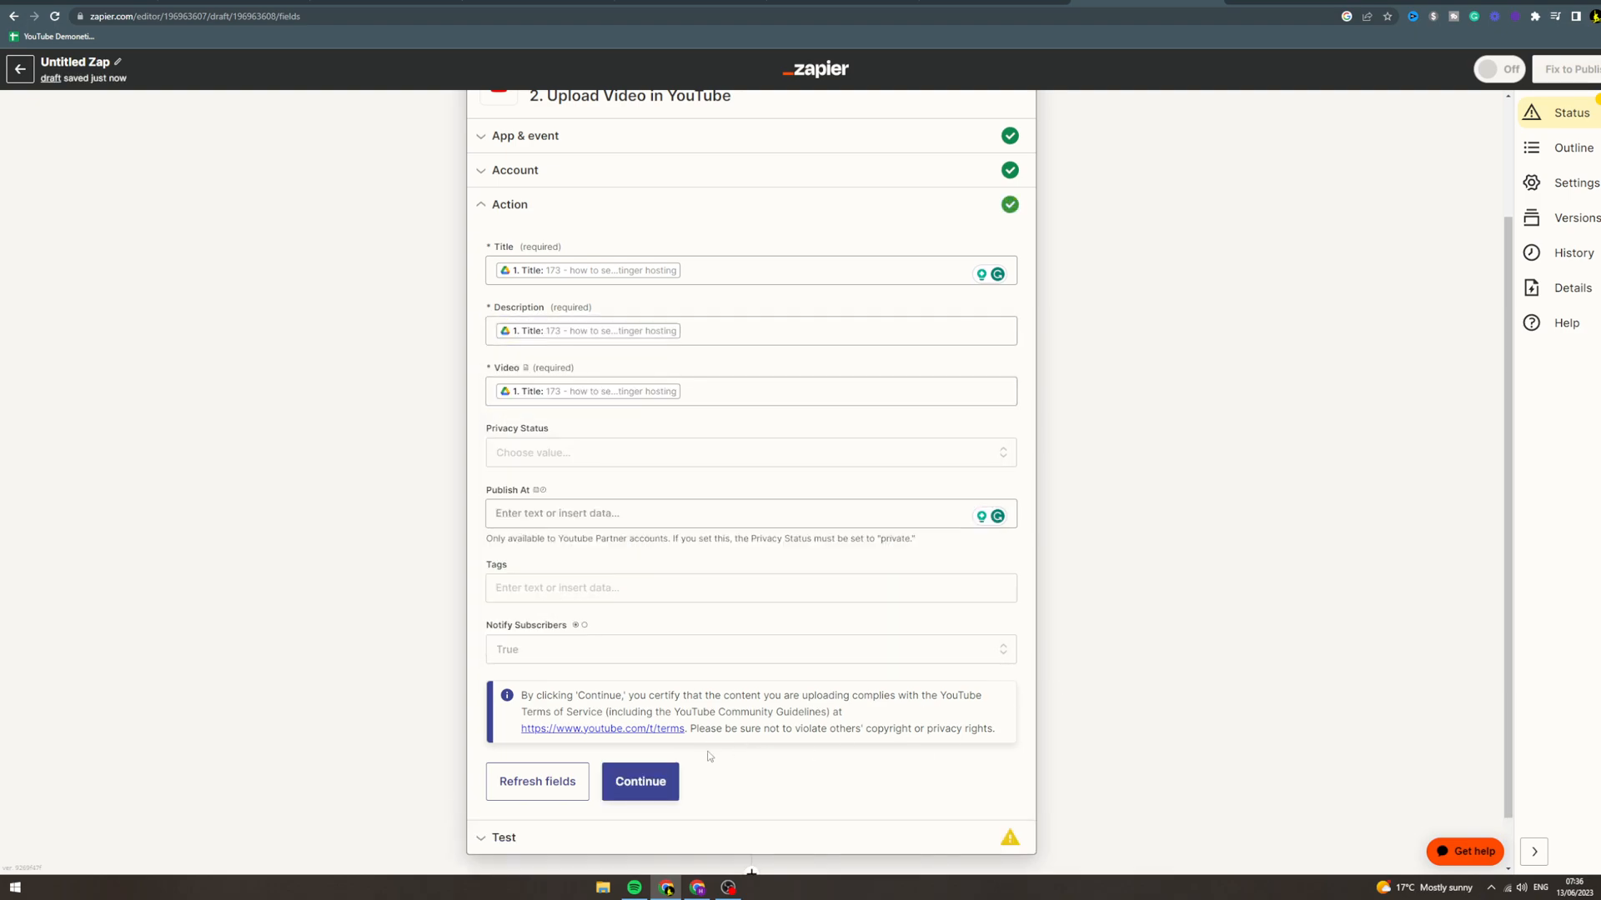
Run the YouTube upload test and review the returned video data.
left_click(640, 781)
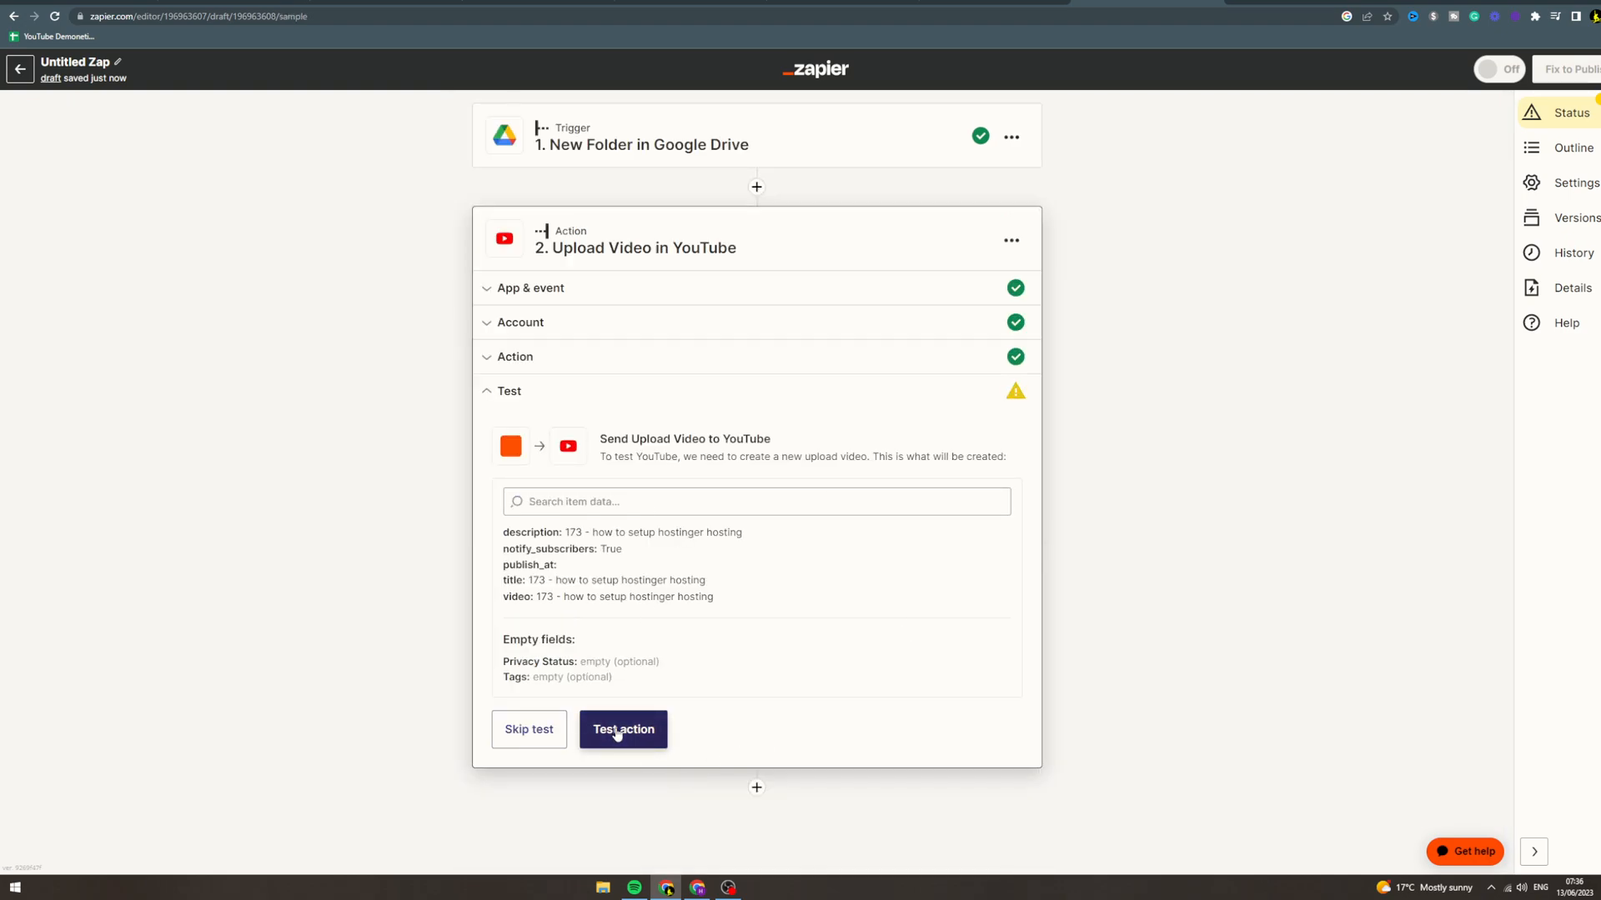
left_click(622, 729)
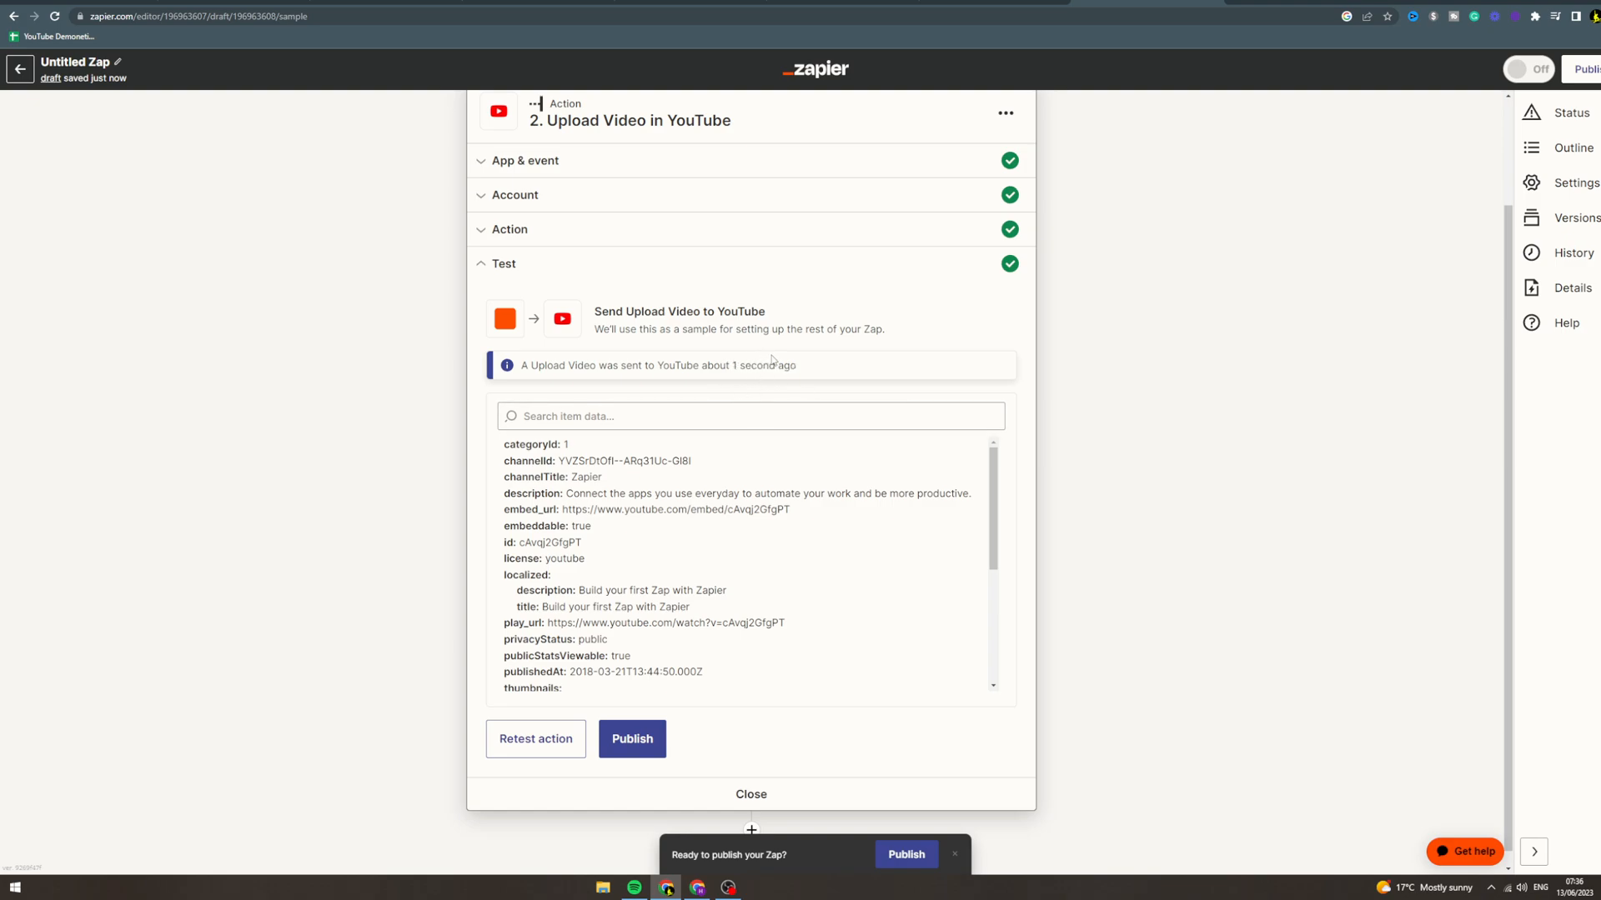
mouse_move(905, 854)
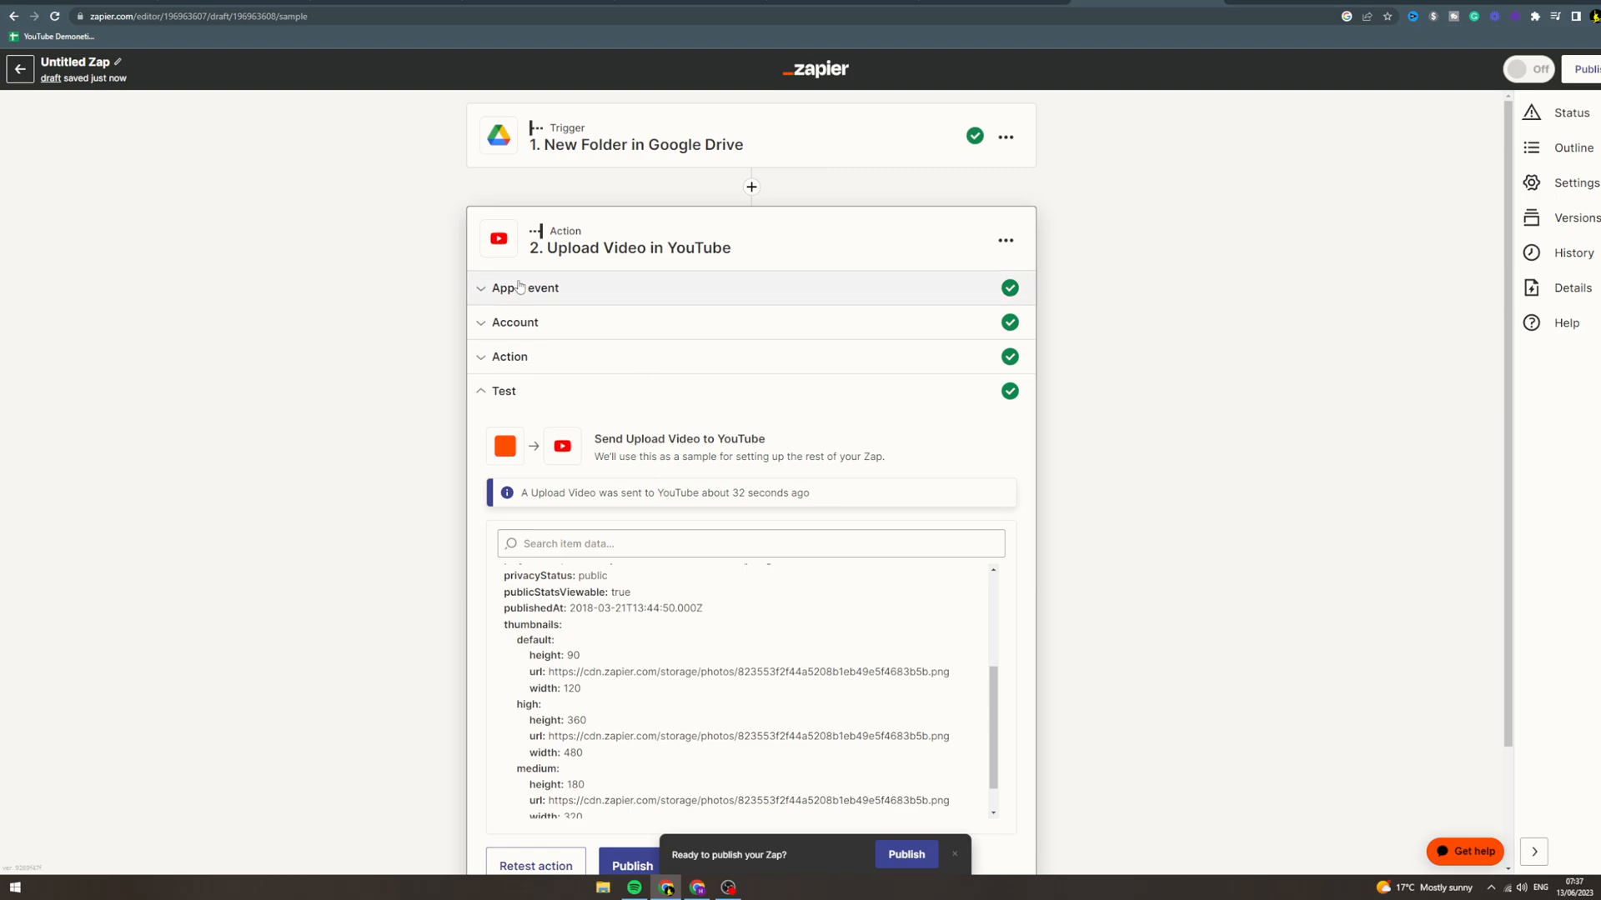
mouse_move(650, 280)
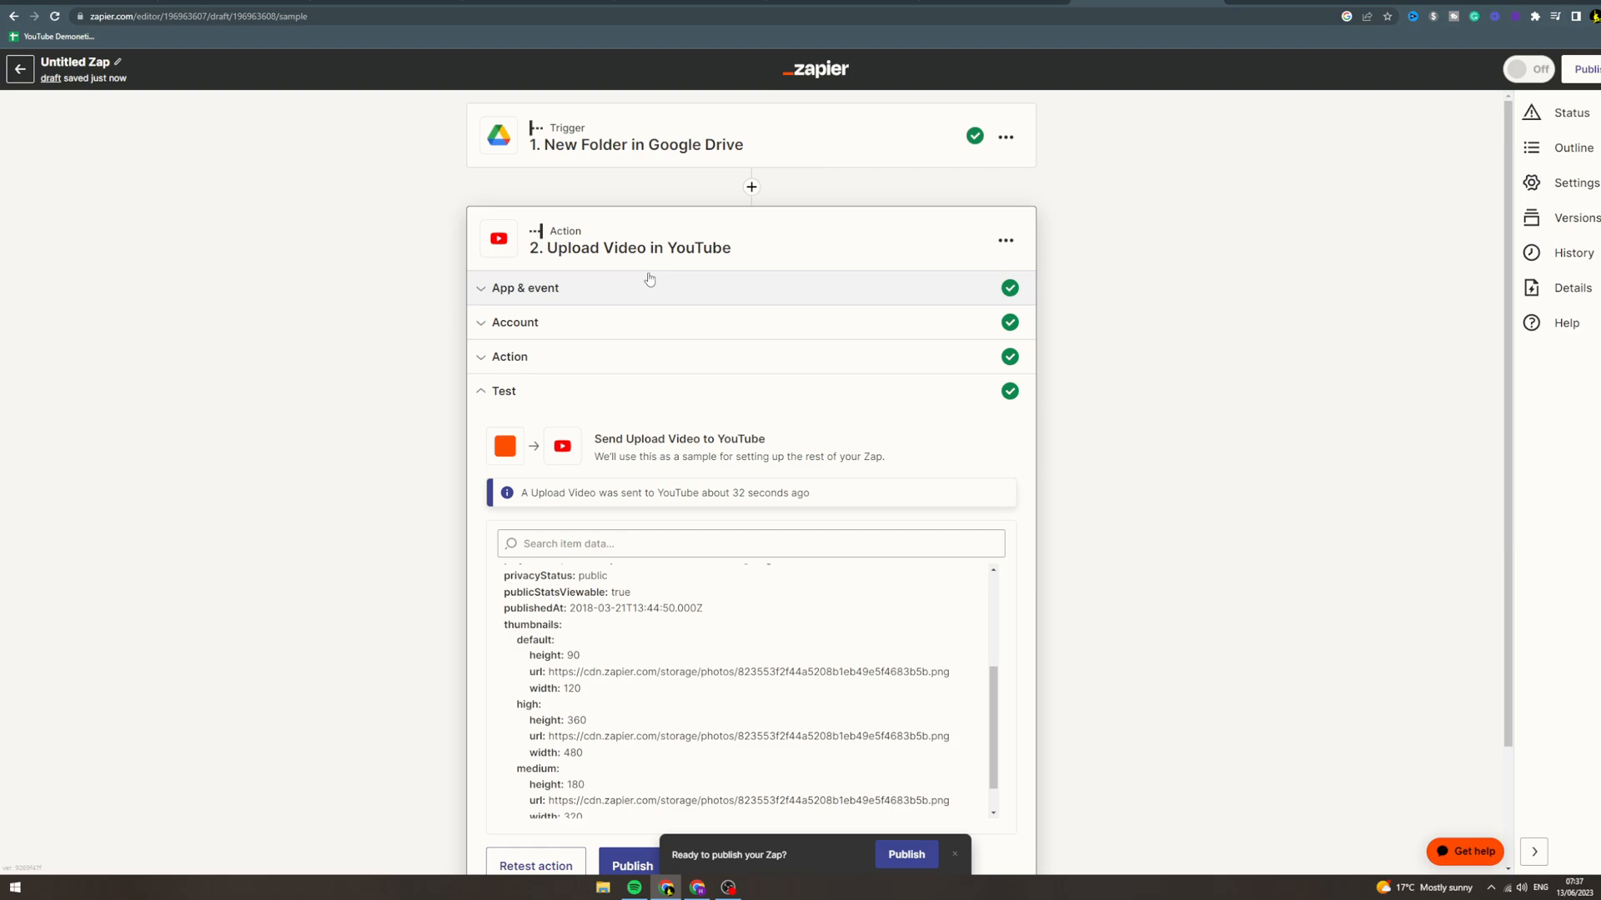
scroll("down", 3)
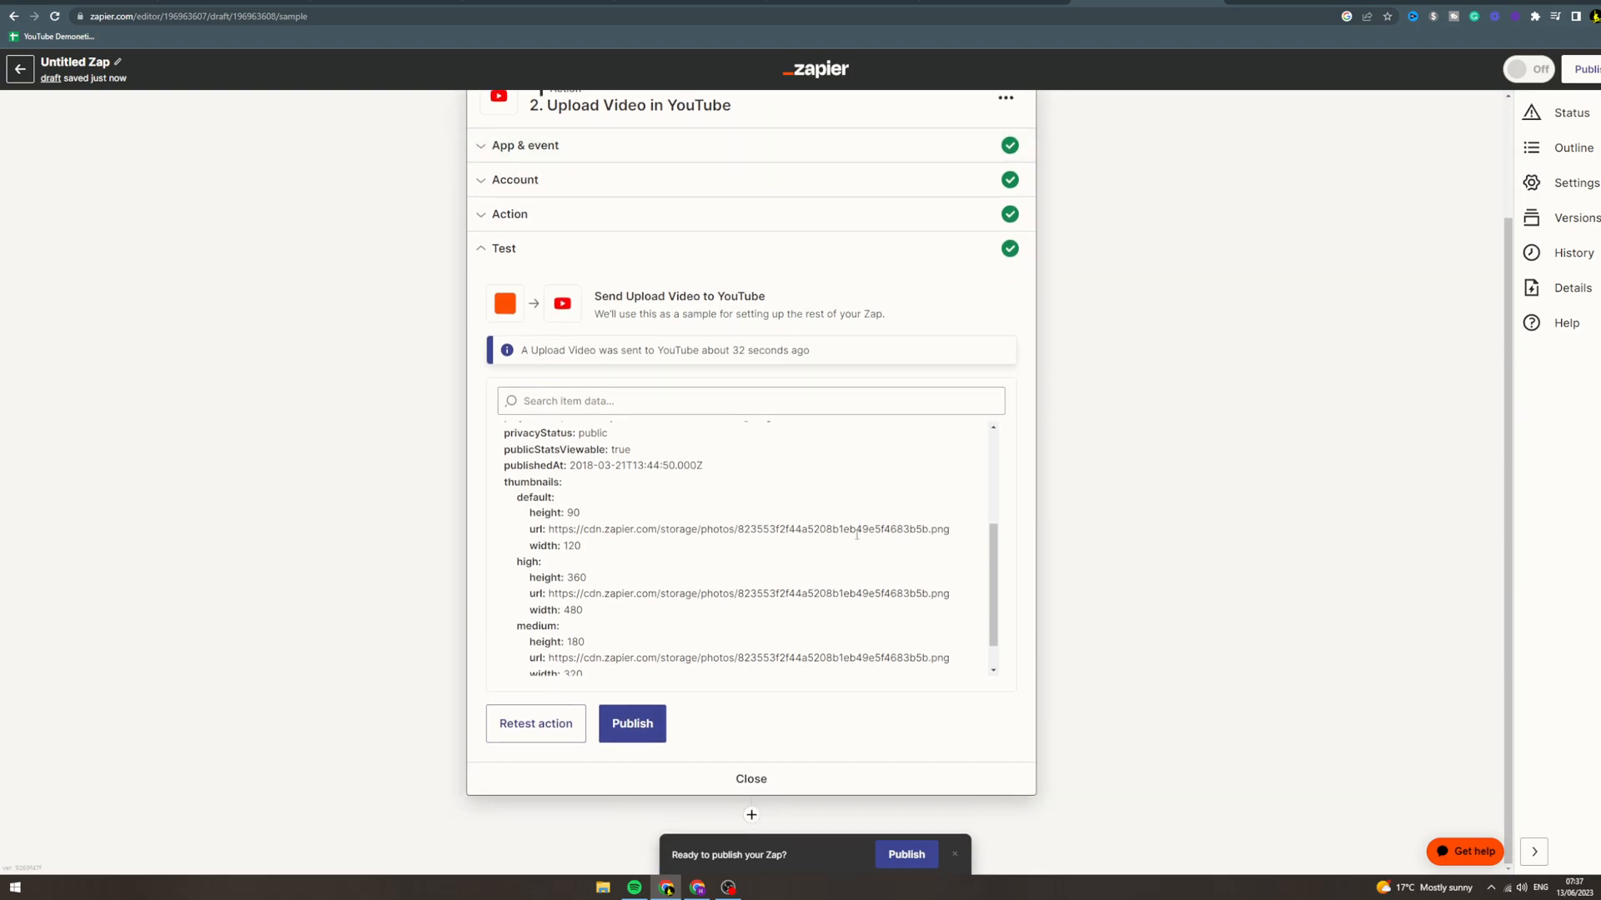